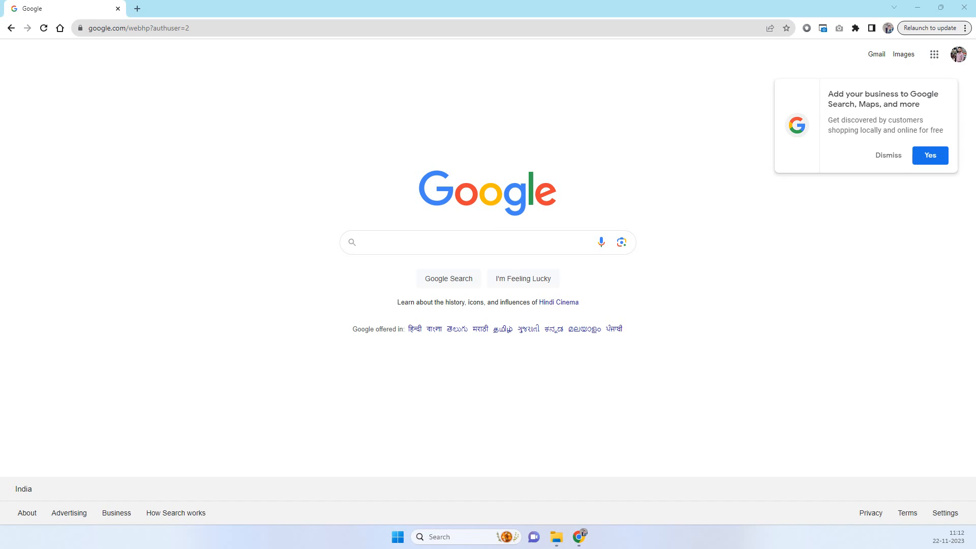
pyautogui.moveTo(425, 156)
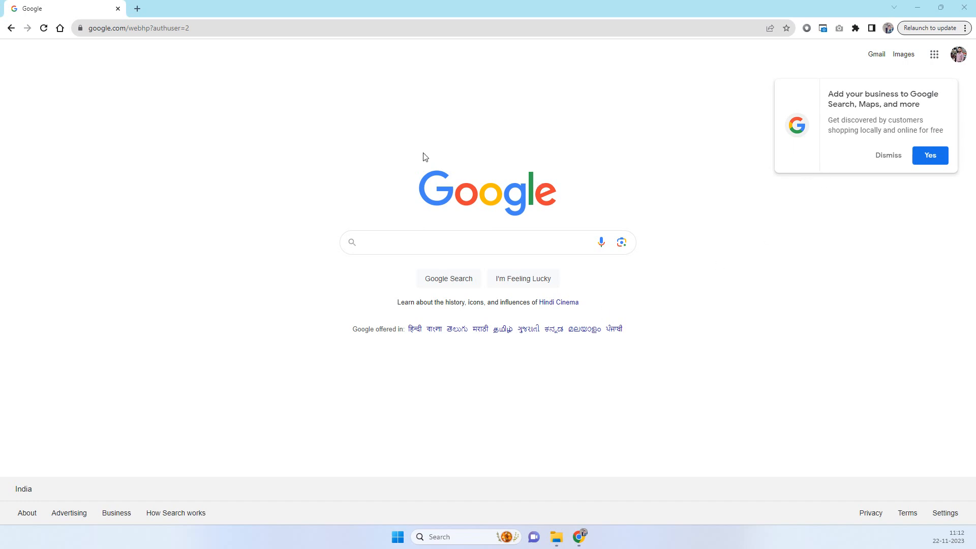
pyautogui.moveTo(340, 148)
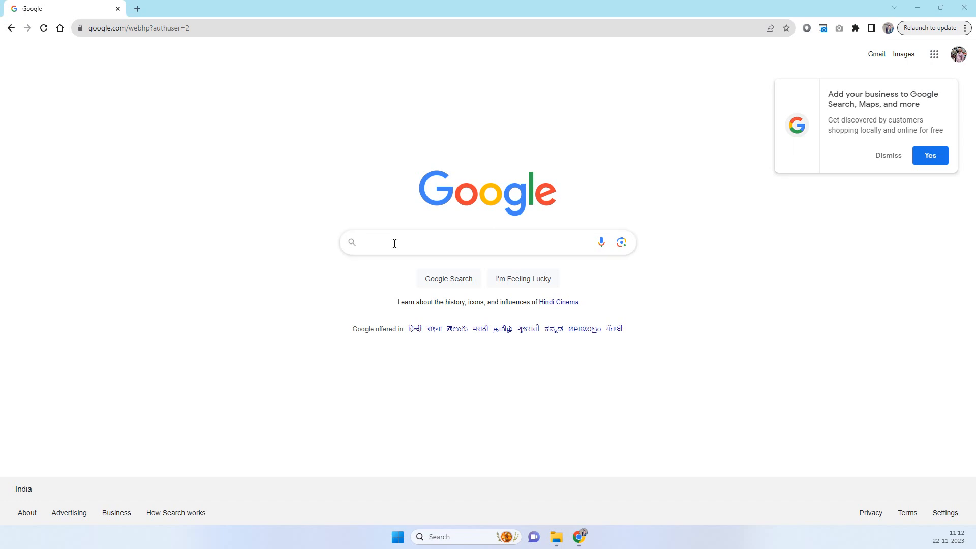
# Search Google for 'fcm login' to find the Firebase Cloud Messaging page.
pyautogui.write('fd')
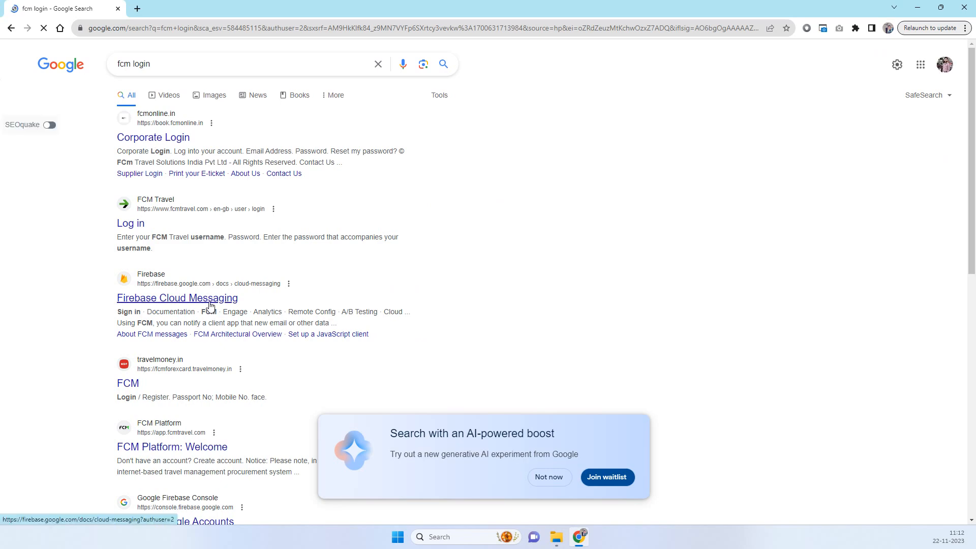
# Open the Firebase Cloud Messaging documentation from the search results.
pyautogui.click(177, 298)
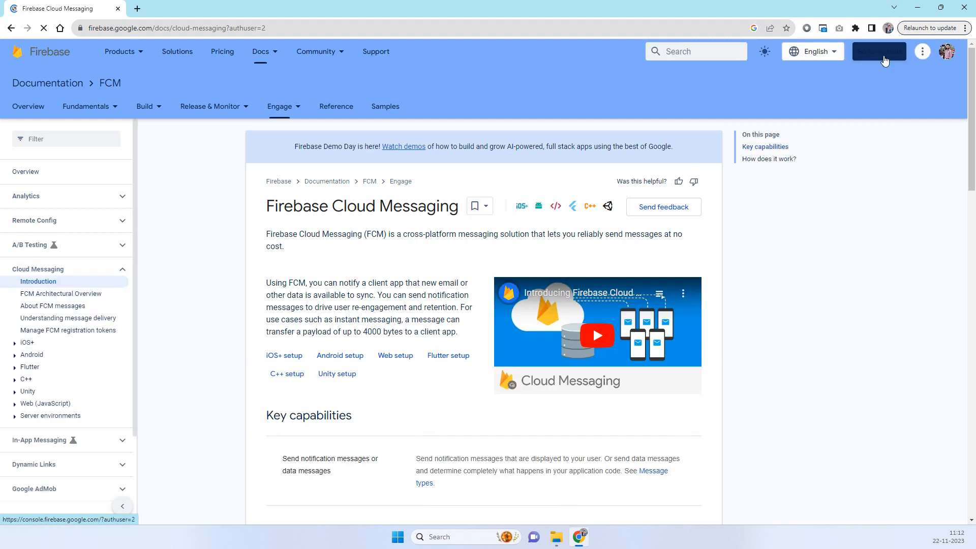
pyautogui.moveTo(874, 109)
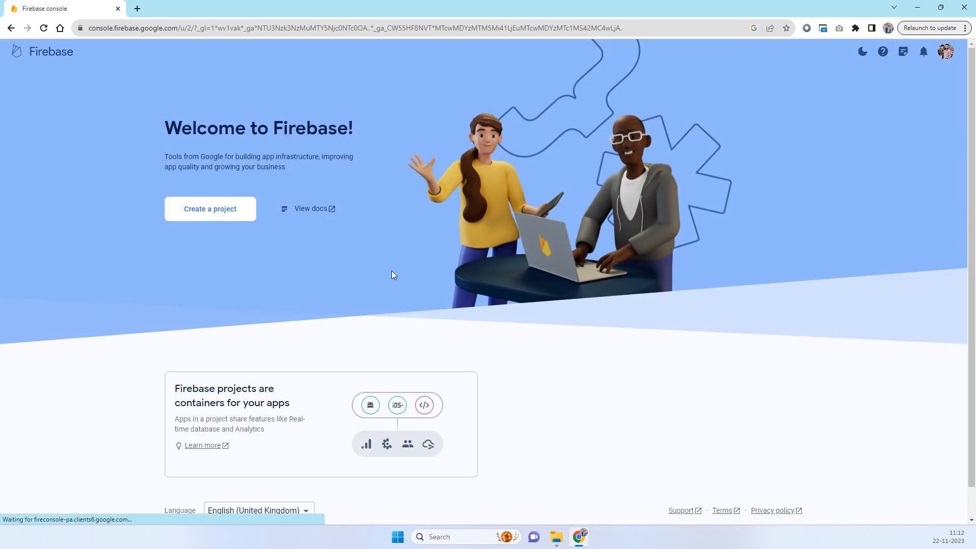
pyautogui.moveTo(369, 181)
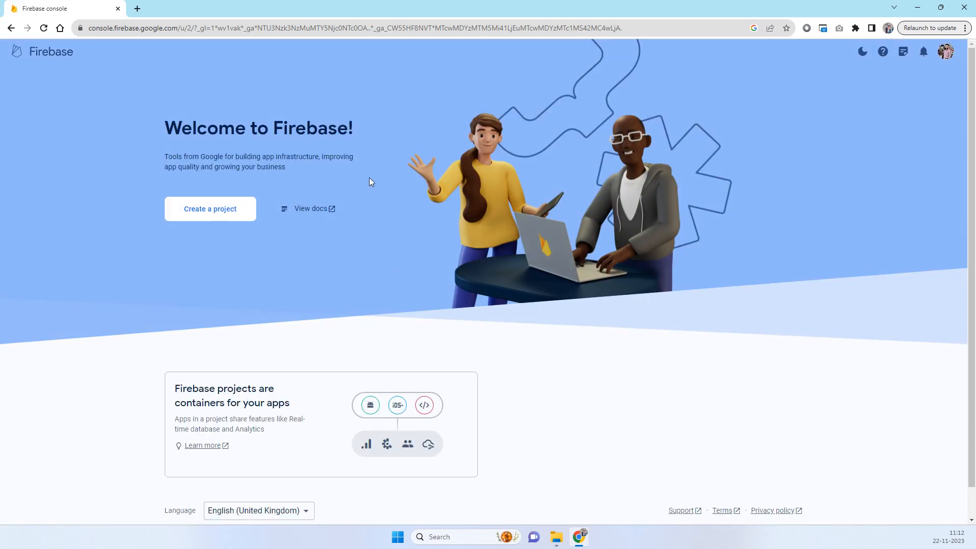
pyautogui.moveTo(234, 235)
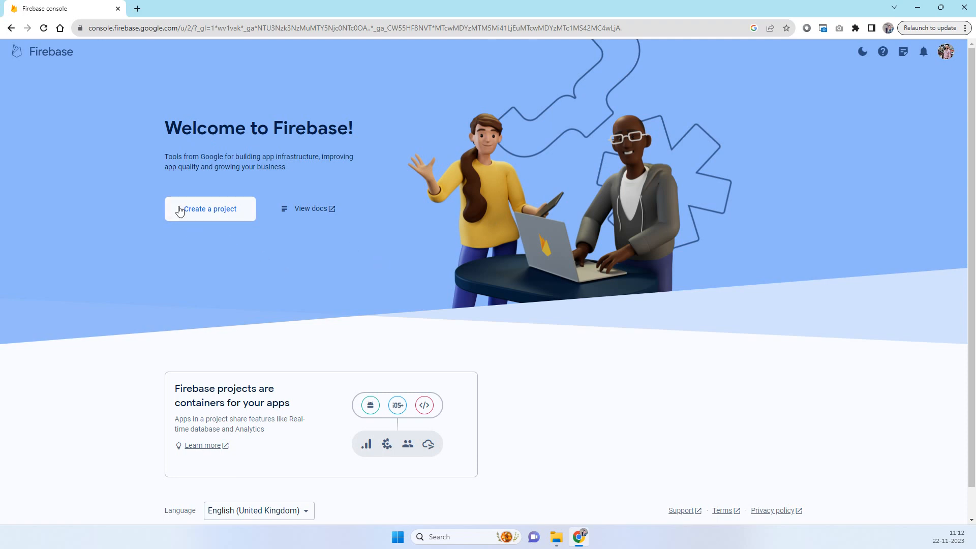
# Start a new Firebase project named 'Code2night' and accept the Firebase terms.
pyautogui.click(210, 209)
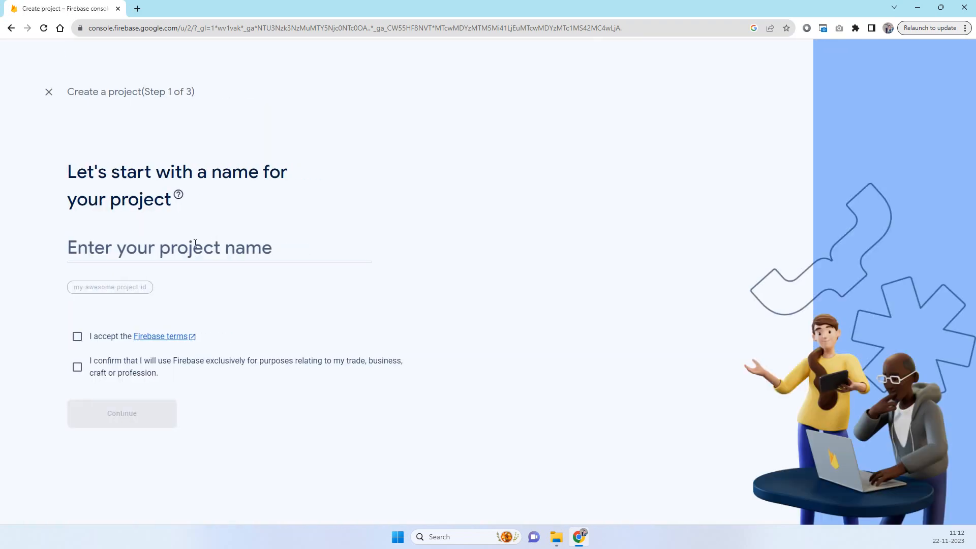
pyautogui.write('C')
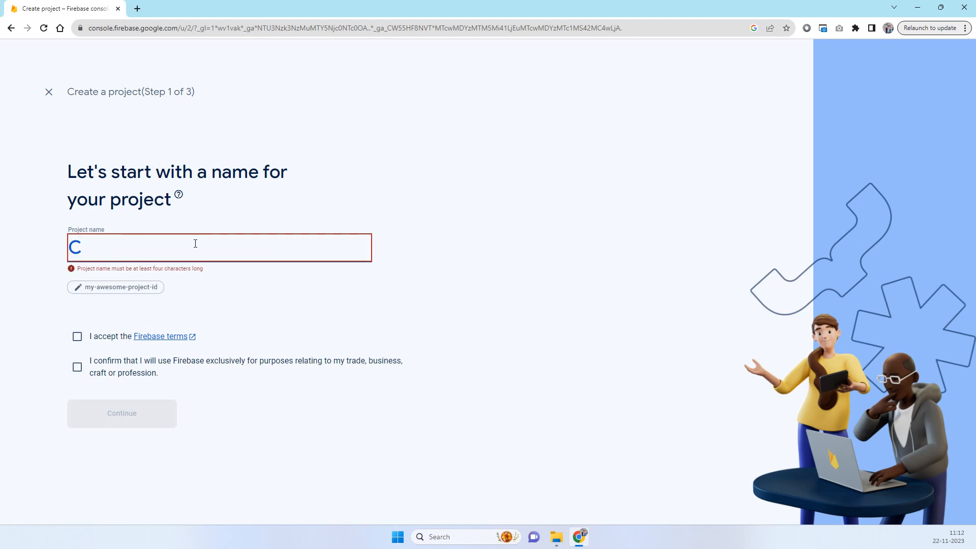
pyautogui.write('odenight')
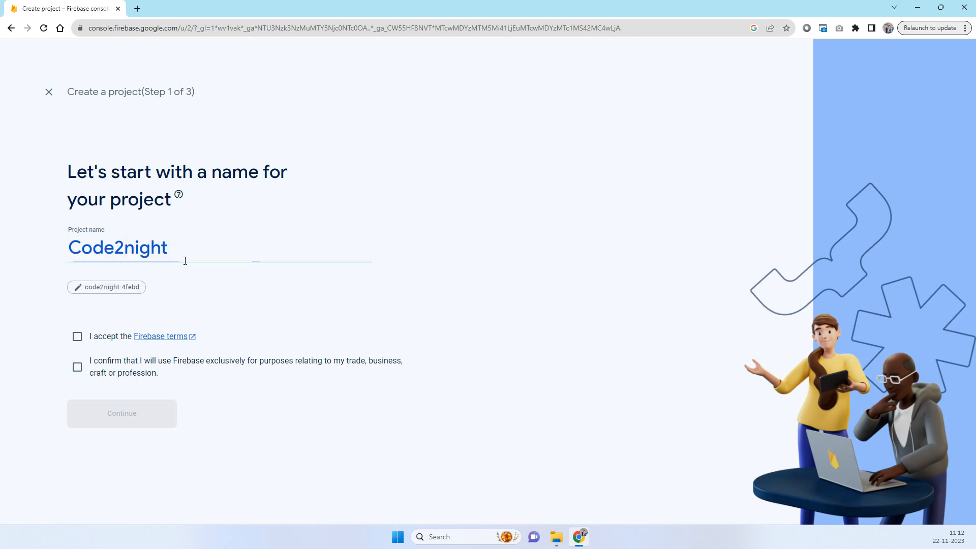
pyautogui.click(76, 367)
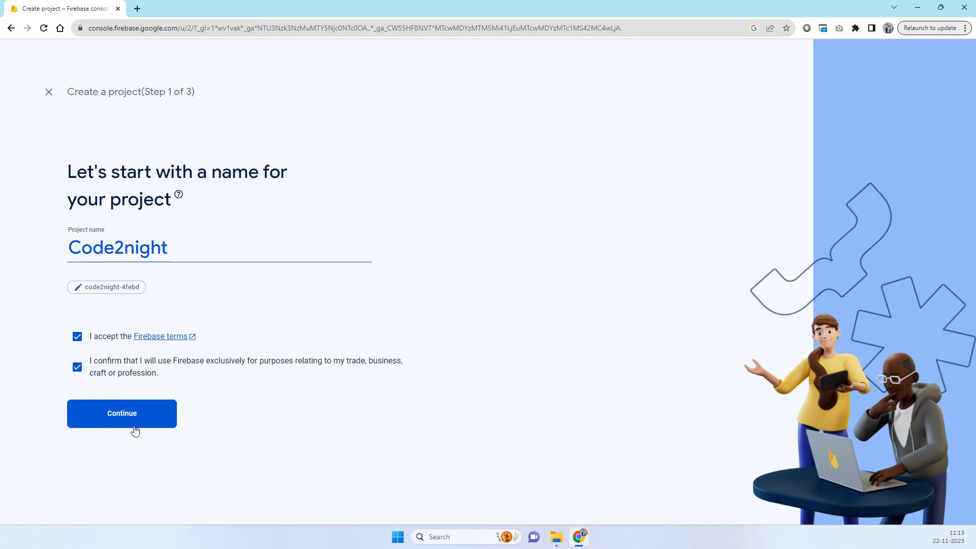
# Enable Google Analytics with location India, accept its terms, and create the Code2night project.
pyautogui.click(121, 414)
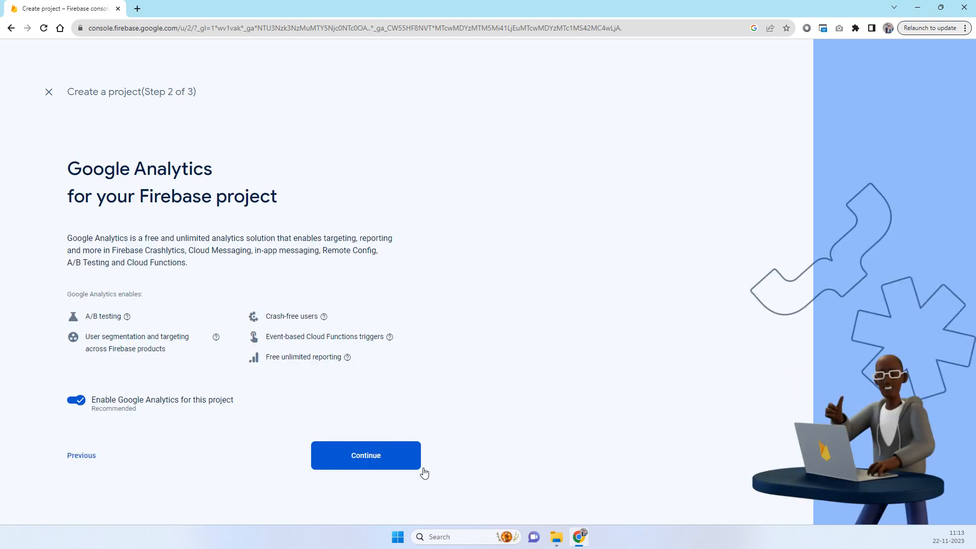
pyautogui.click(365, 455)
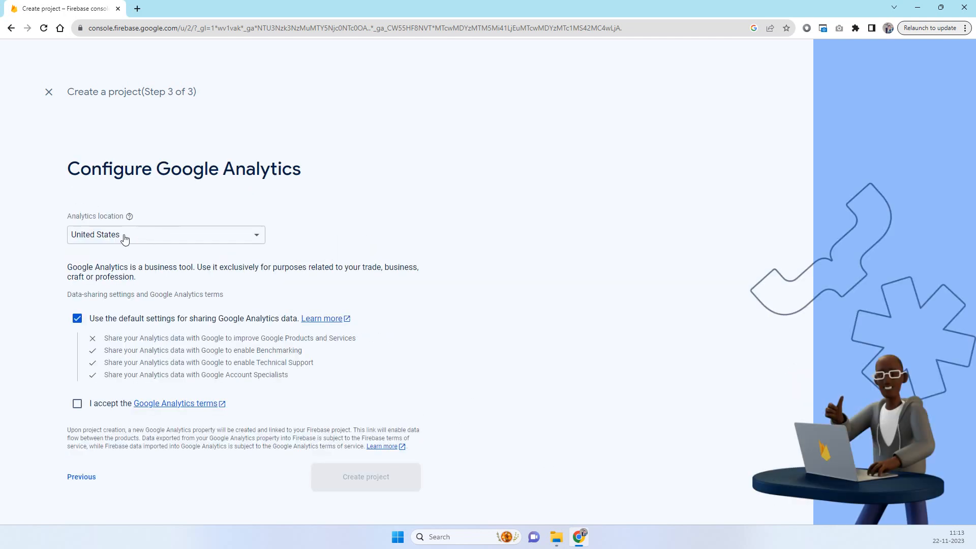
pyautogui.click(165, 235)
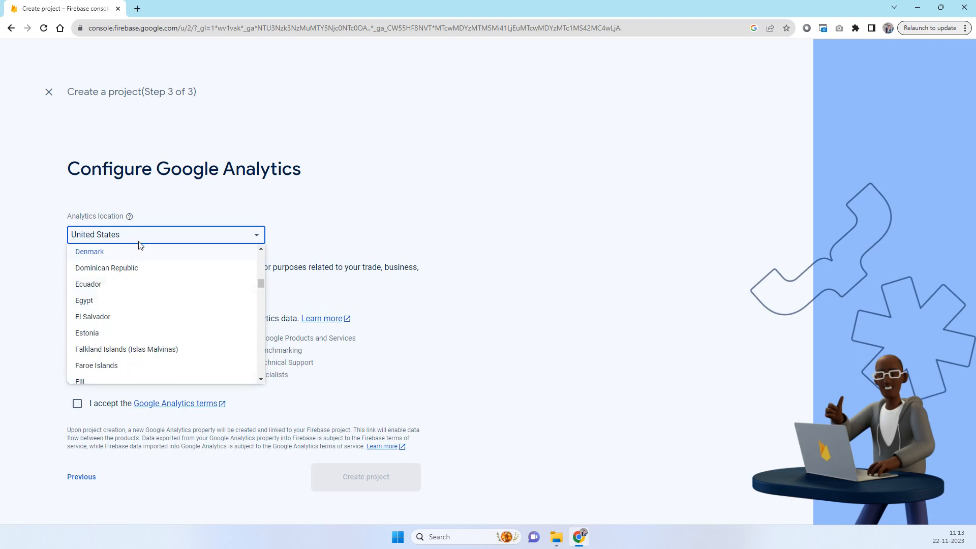
pyautogui.click(165, 234)
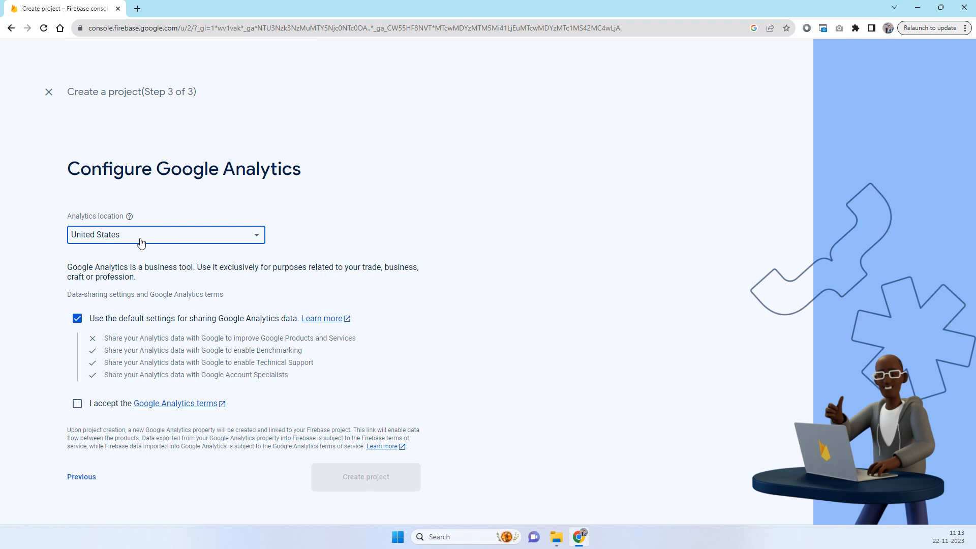
pyautogui.click(165, 235)
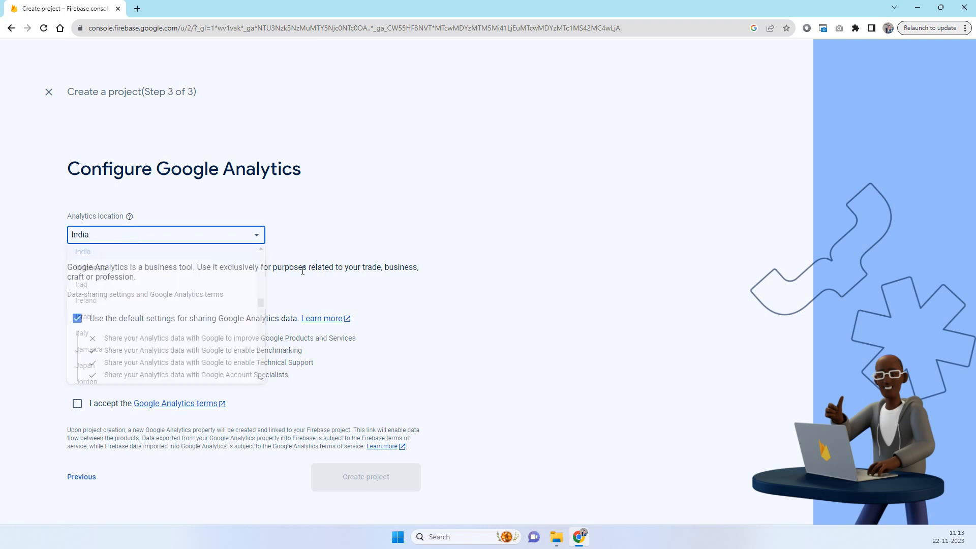
pyautogui.click(76, 404)
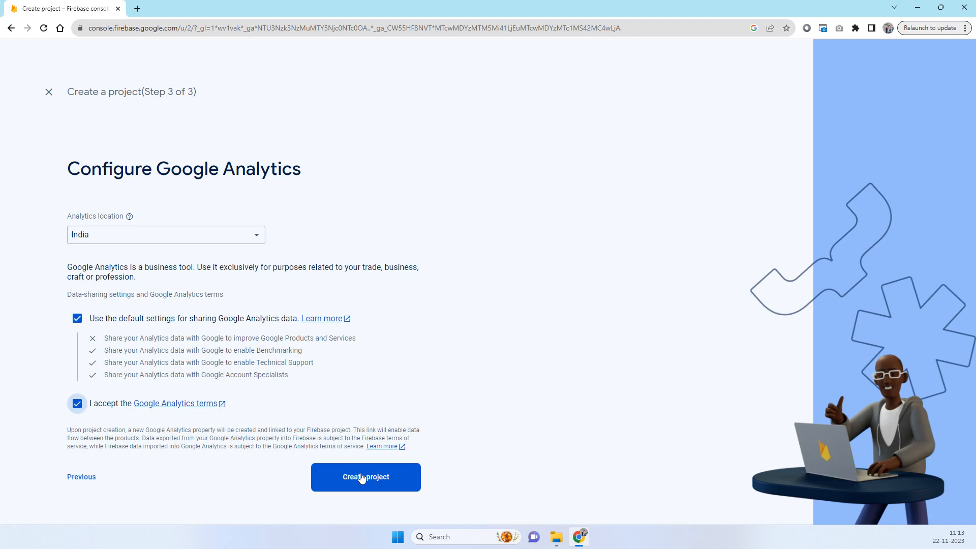
pyautogui.click(365, 477)
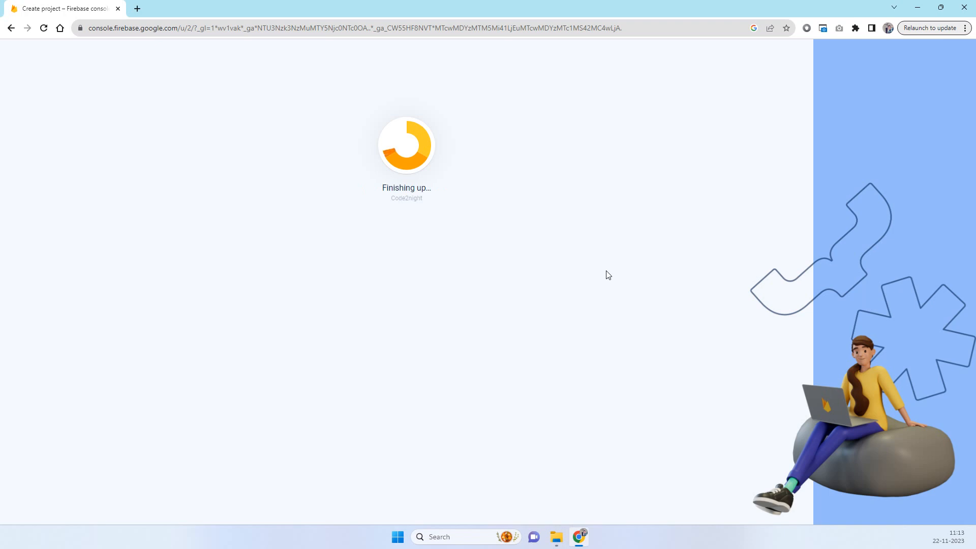
pyautogui.moveTo(559, 99)
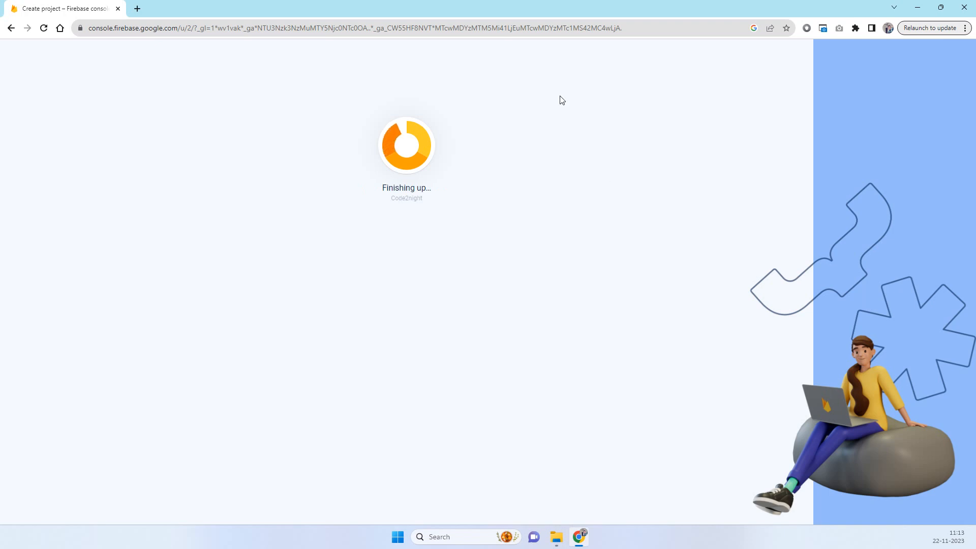
pyautogui.moveTo(387, 165)
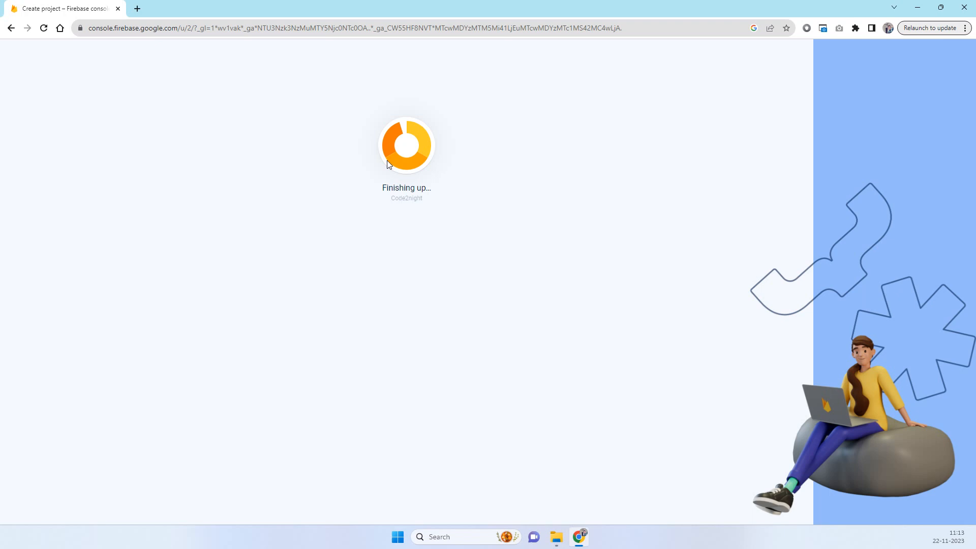
pyautogui.moveTo(317, 168)
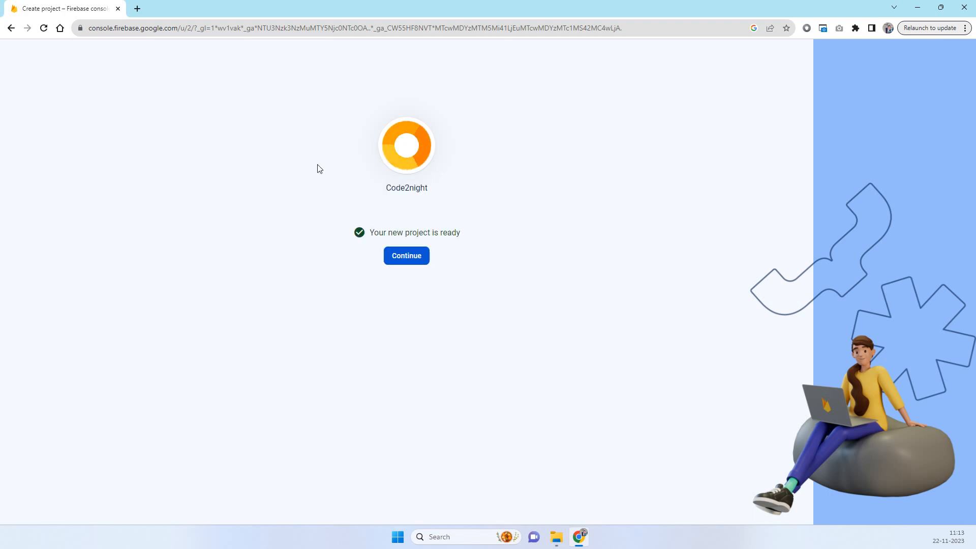
# Continue from the 'project ready' screen into the Code2night Project Overview.
pyautogui.click(406, 255)
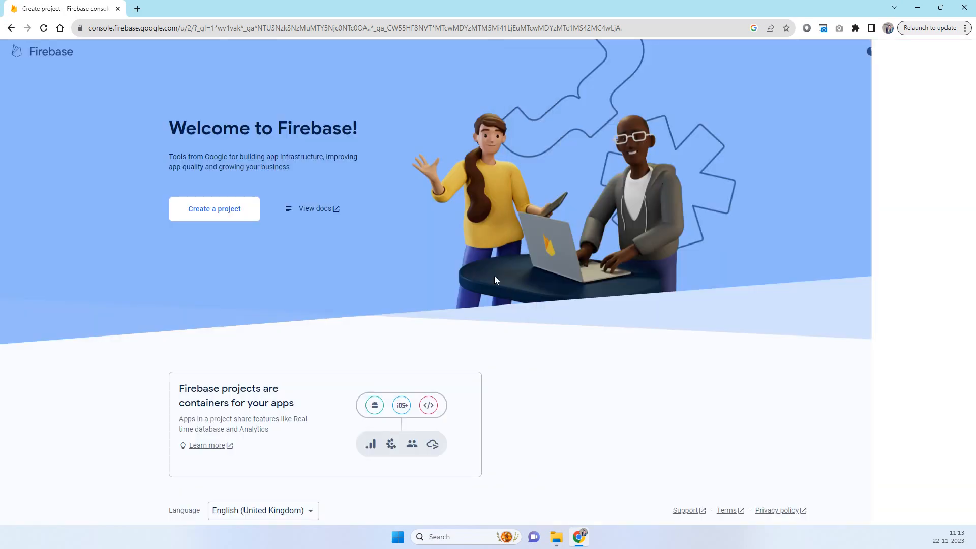
pyautogui.click(214, 209)
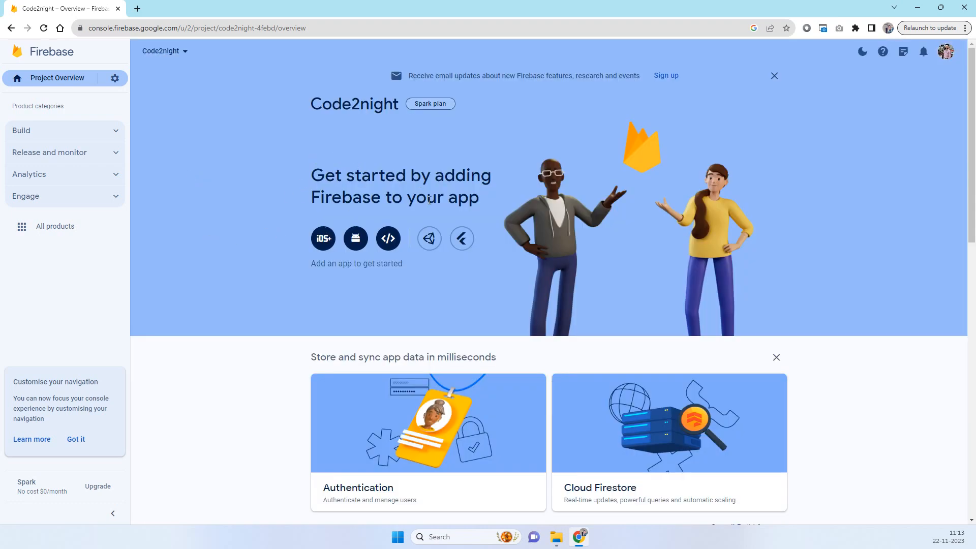
pyautogui.moveTo(356, 238)
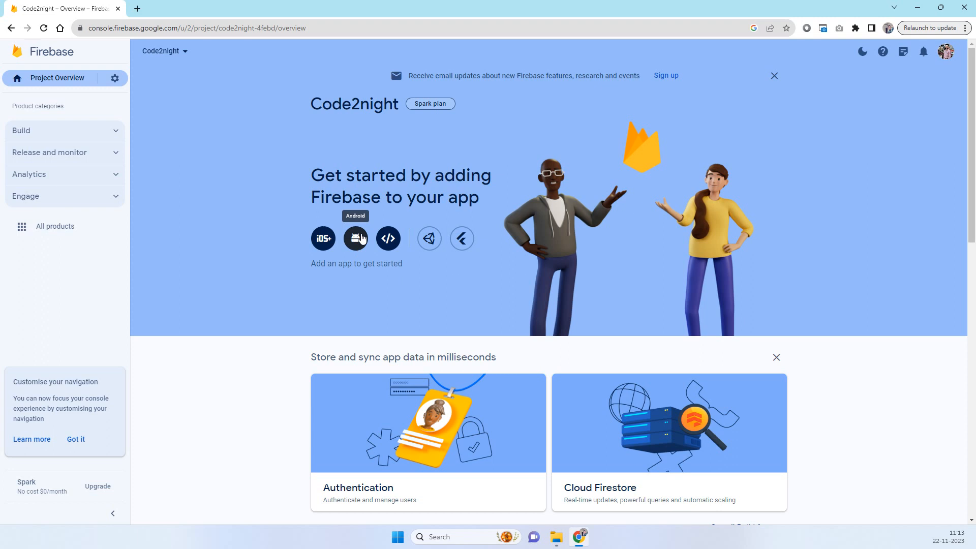
pyautogui.moveTo(155, 184)
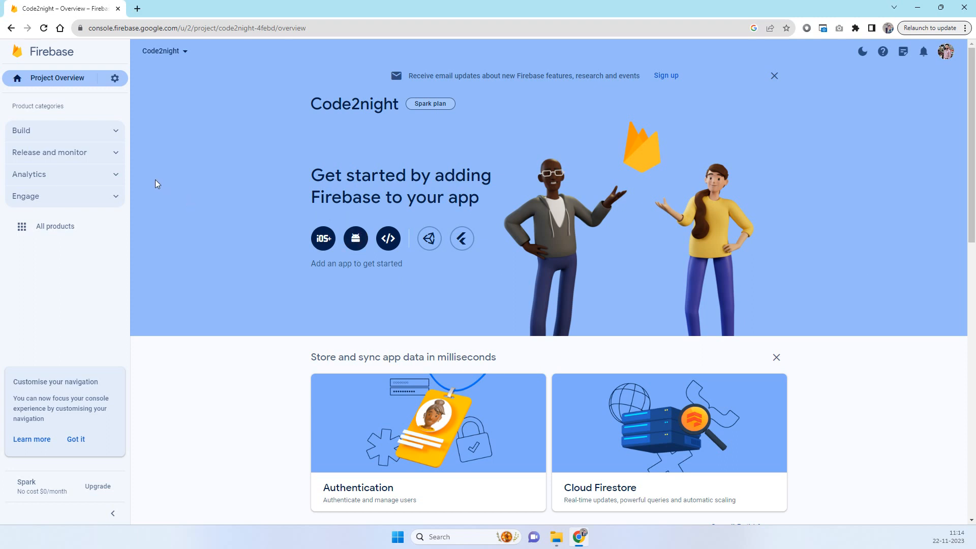
pyautogui.moveTo(122, 96)
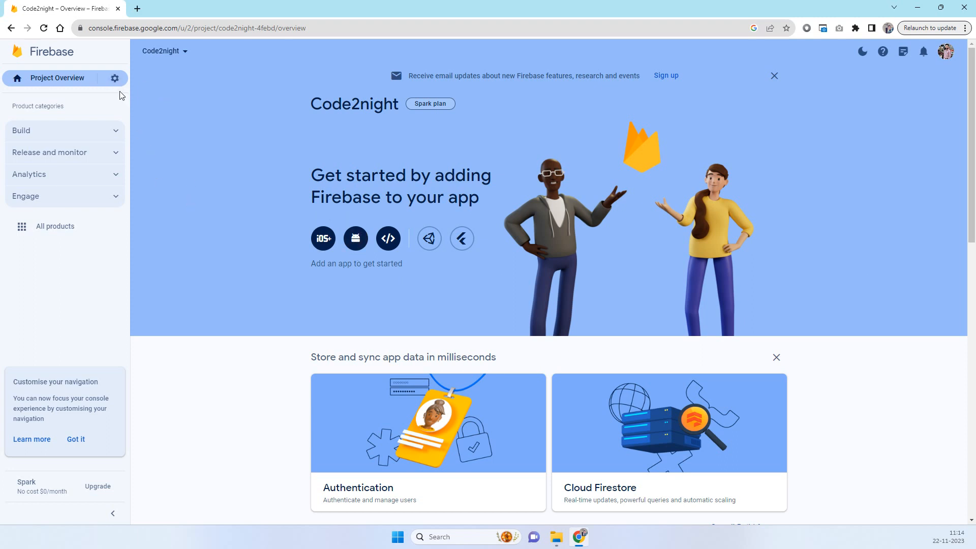
pyautogui.moveTo(44, 69)
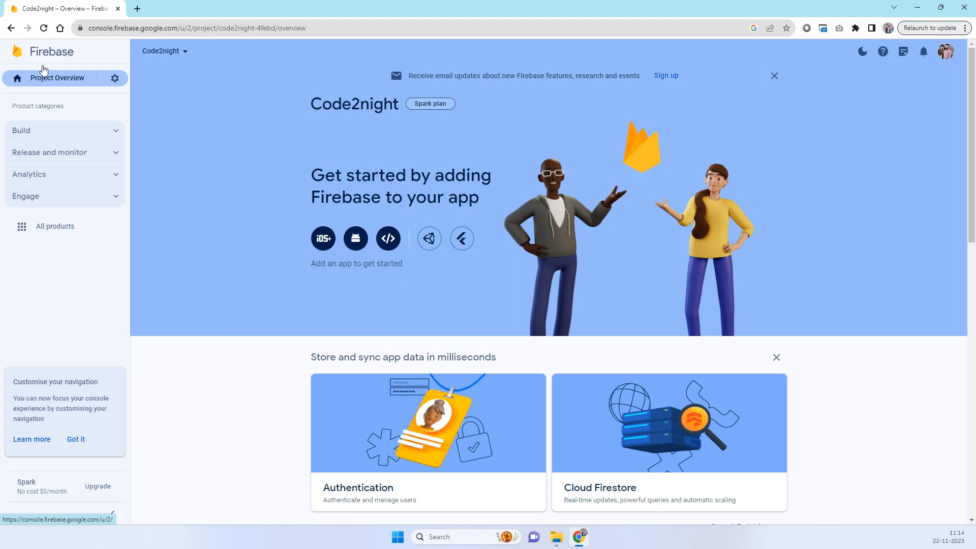
pyautogui.moveTo(115, 82)
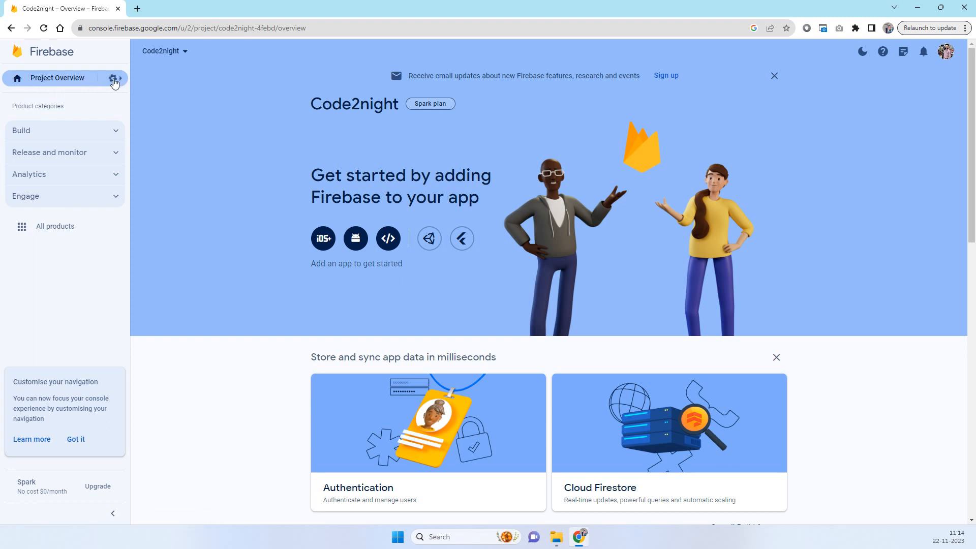
pyautogui.moveTo(325, 165)
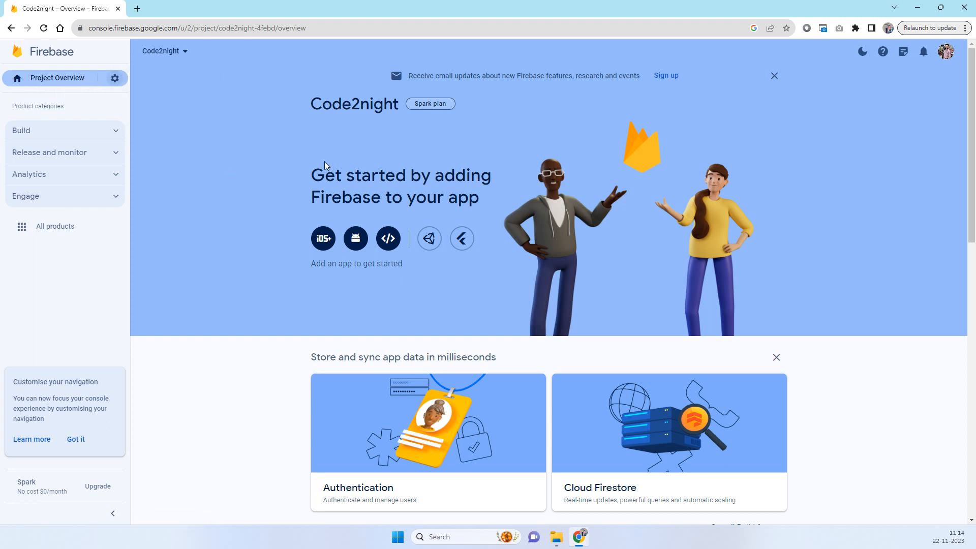
# Open Code2night's Project settings on the Cloud Messaging tab showing the legacy API disabled.
pyautogui.click(115, 78)
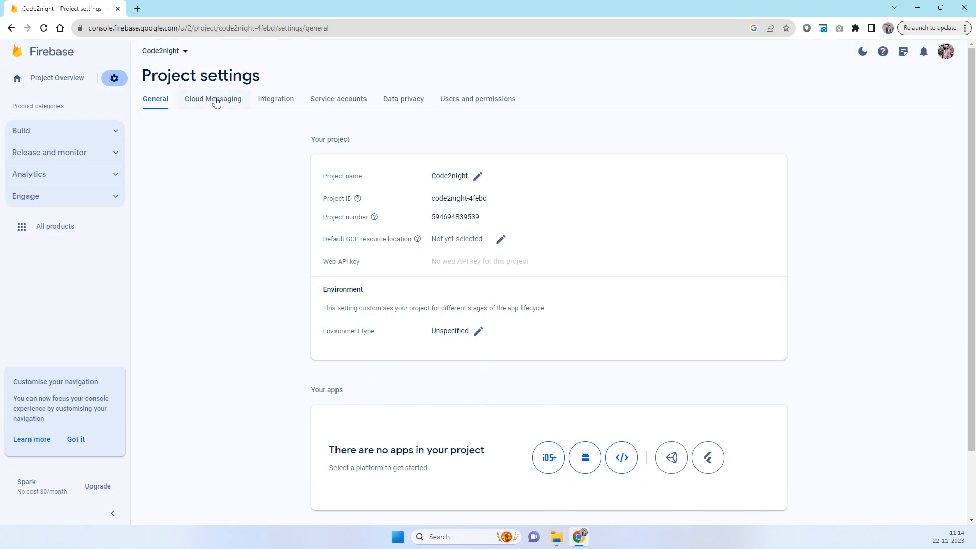
pyautogui.click(213, 99)
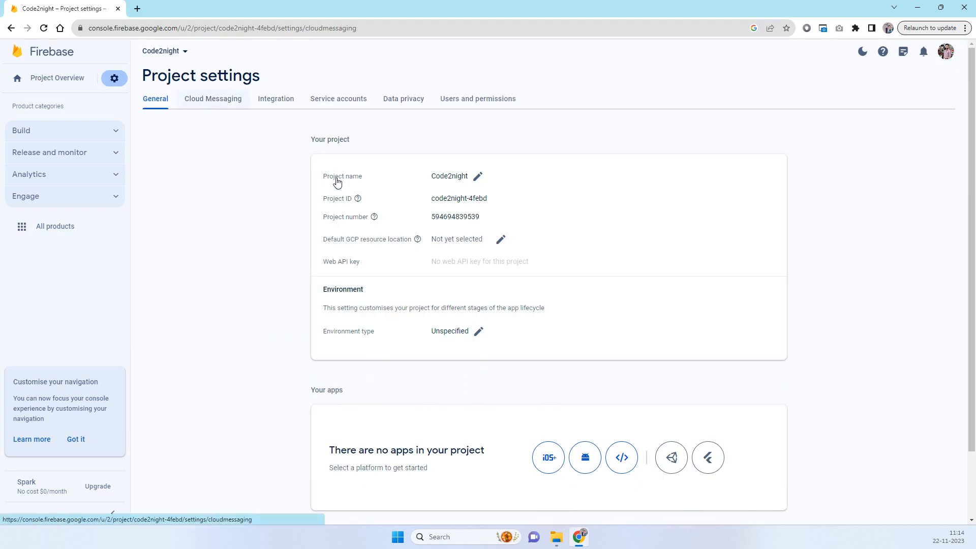
pyautogui.click(213, 98)
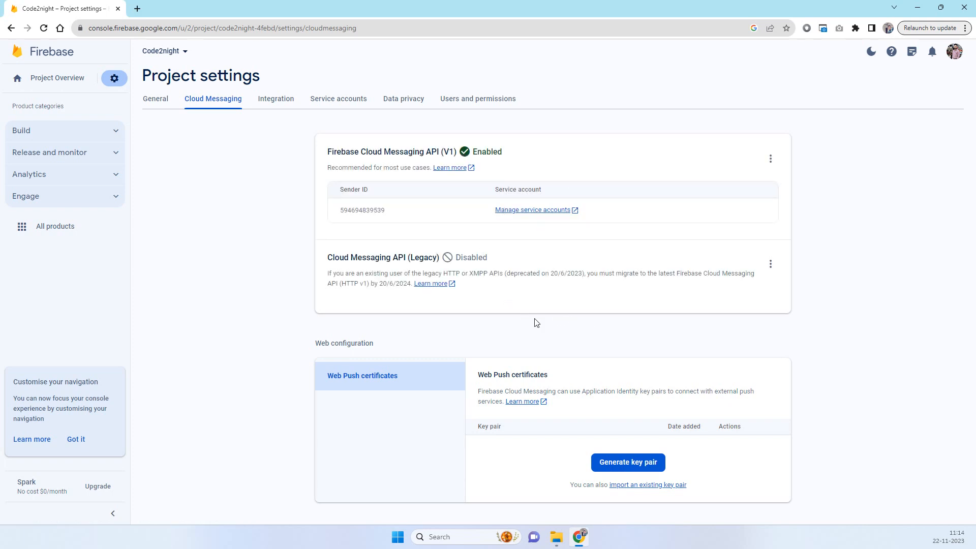
pyautogui.moveTo(443, 301)
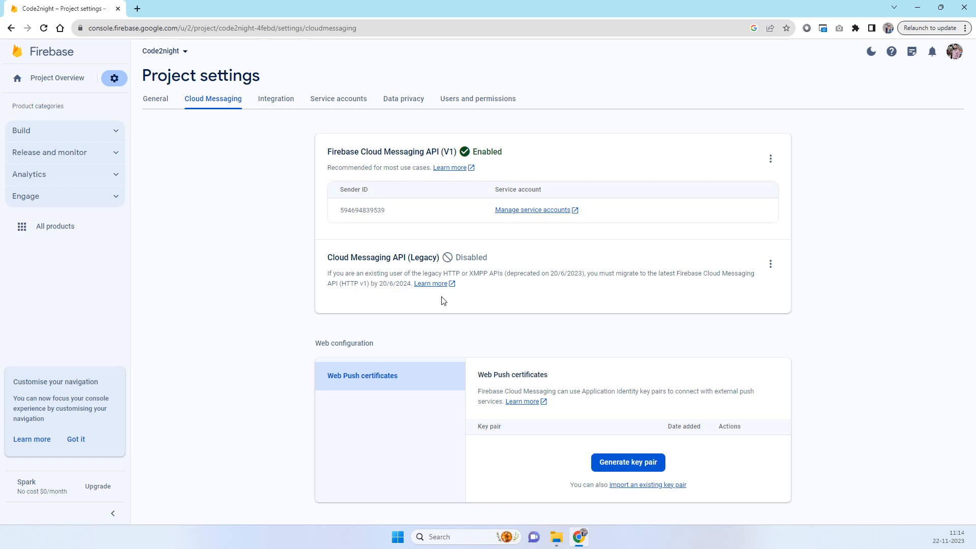
pyautogui.moveTo(429, 287)
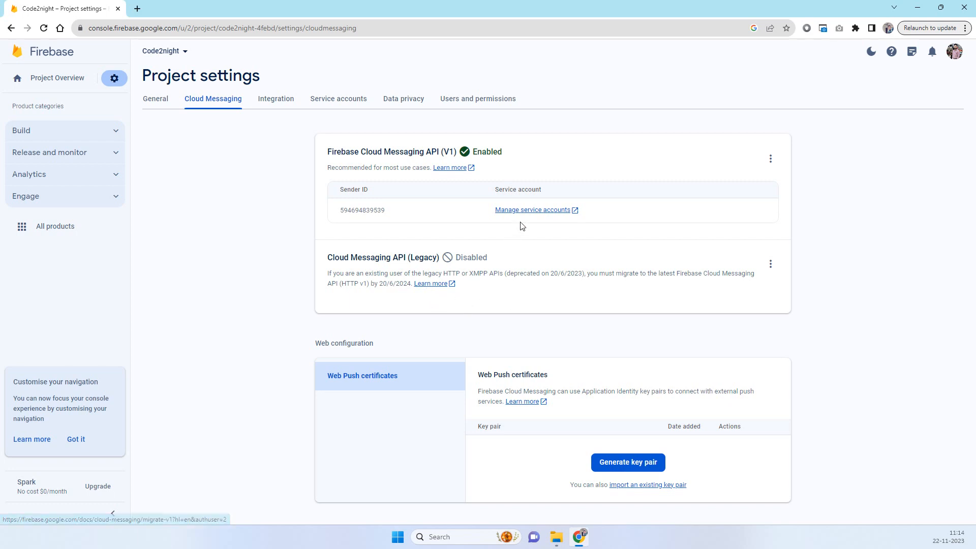
# Review the legacy API migration guide and the Google Cloud service accounts, then return to Cloud Messaging settings.
pyautogui.click(430, 284)
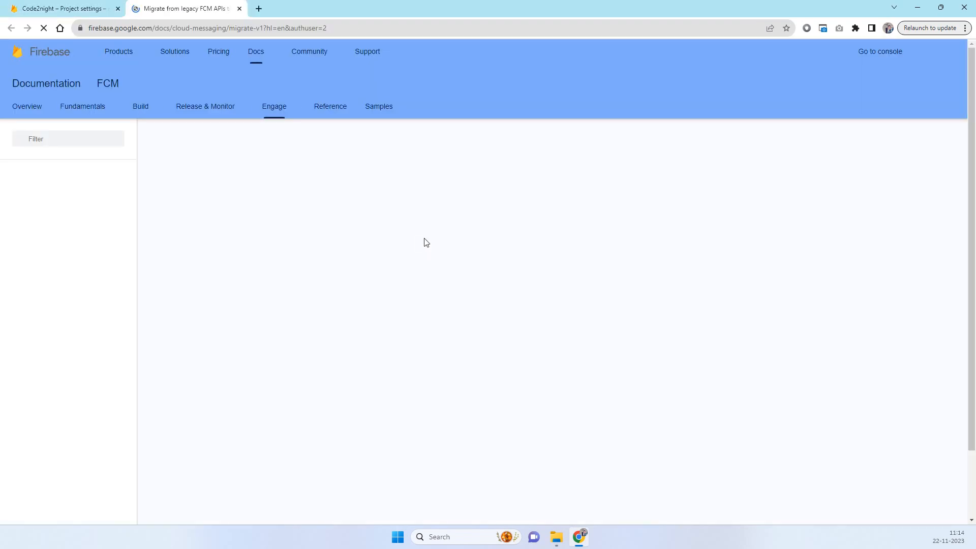
pyautogui.click(62, 8)
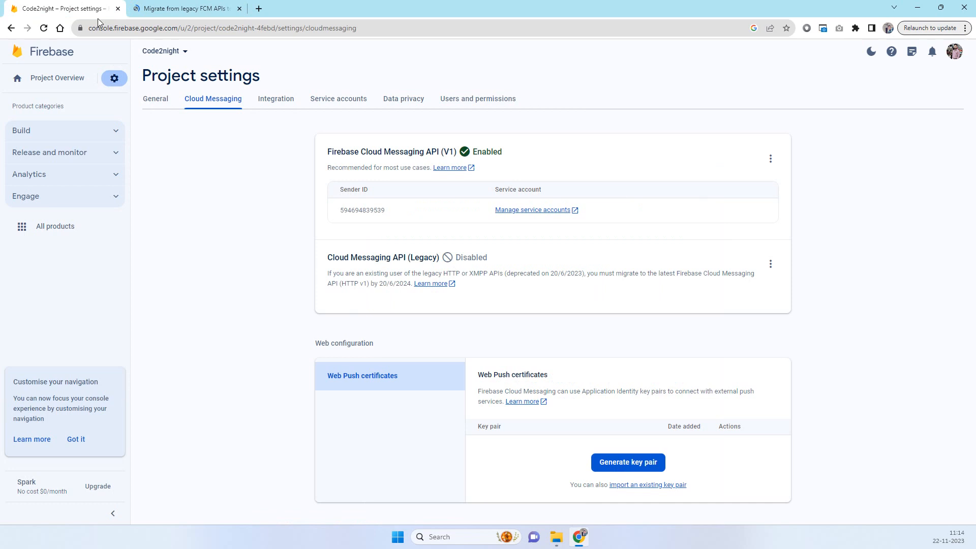
pyautogui.click(532, 210)
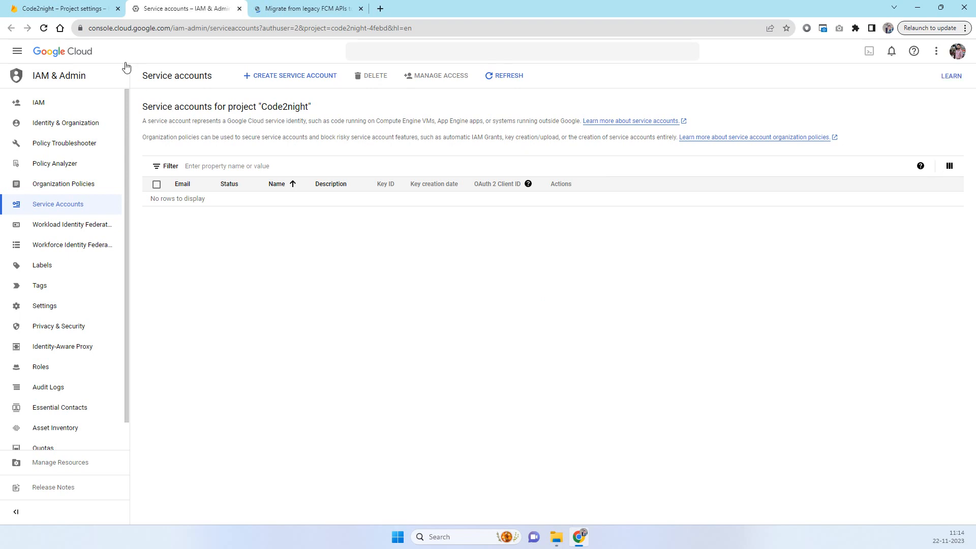
pyautogui.click(62, 8)
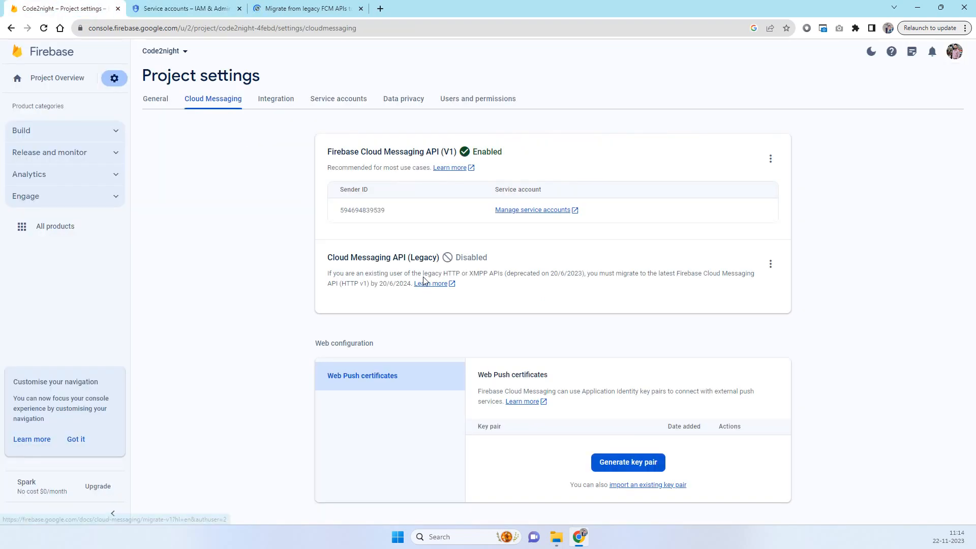
pyautogui.moveTo(763, 274)
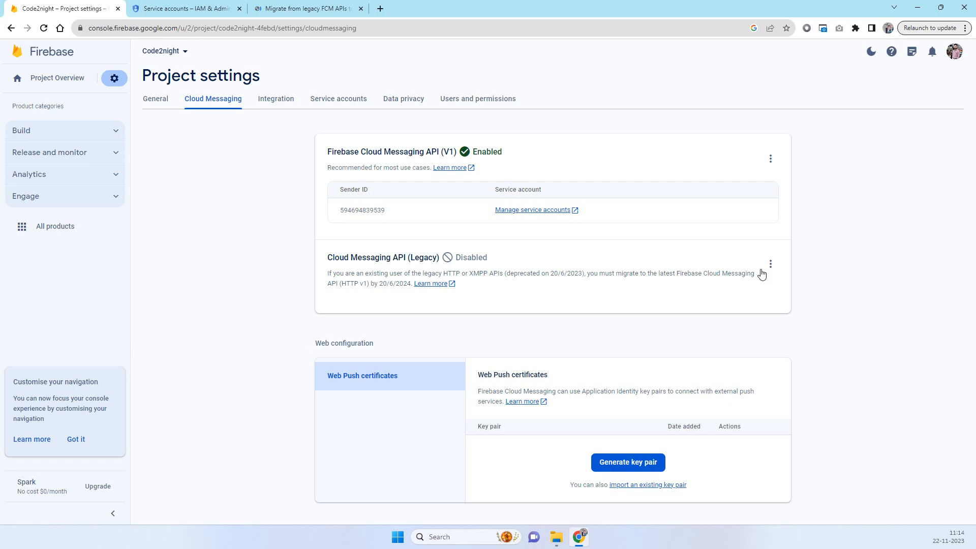
# Manage the Cloud Messaging API (Legacy) in Google Cloud Console via its three-dot menu.
pyautogui.click(769, 263)
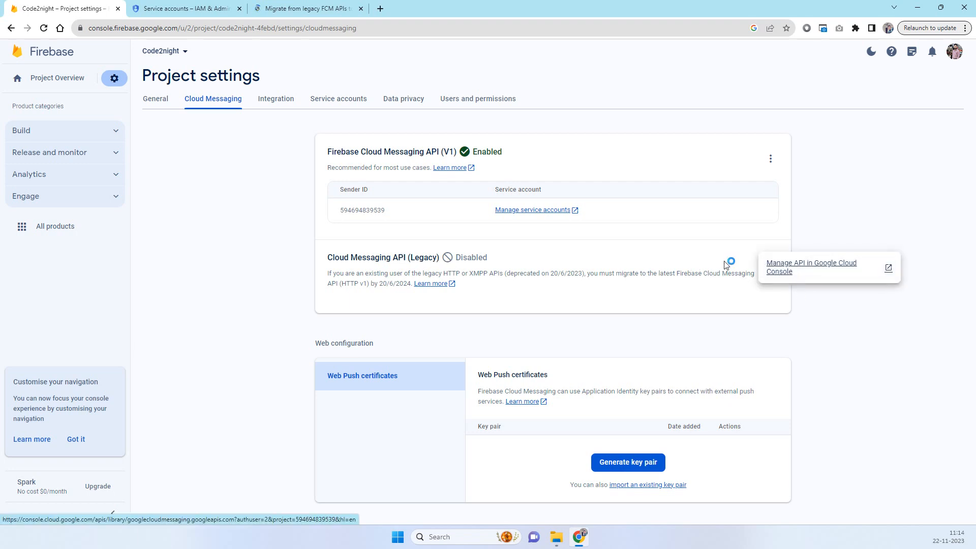
pyautogui.moveTo(792, 271)
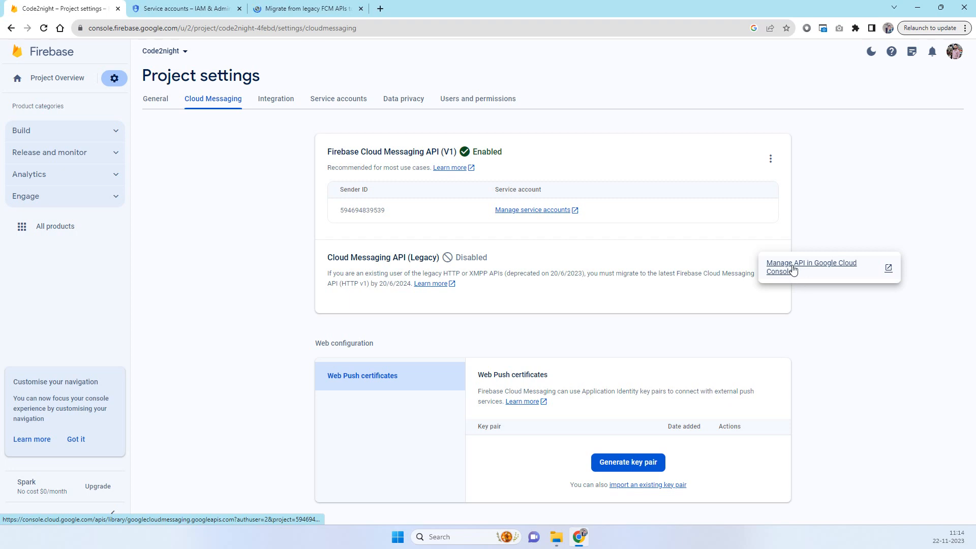
pyautogui.click(810, 266)
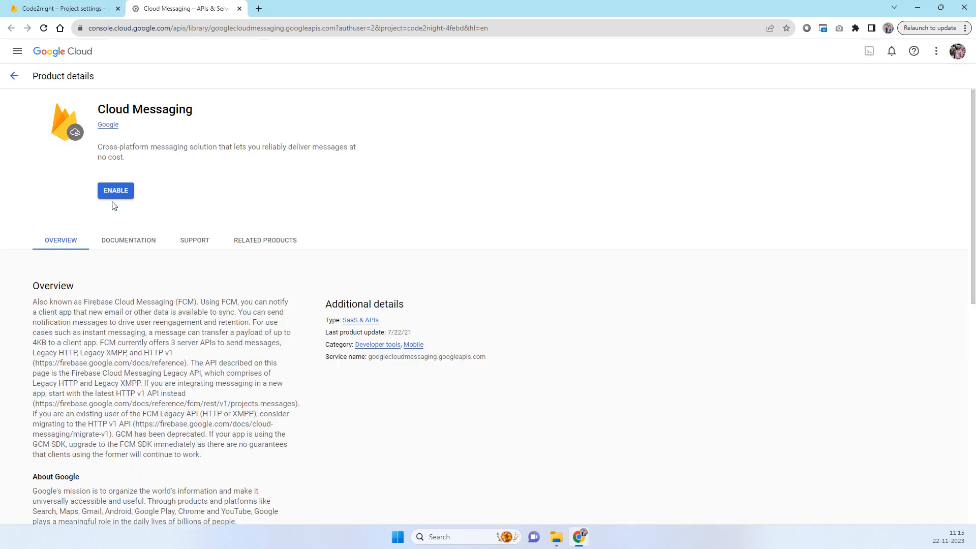
# Enable the legacy Cloud Messaging API in Google Cloud Console, accepting its terms of service.
pyautogui.click(115, 190)
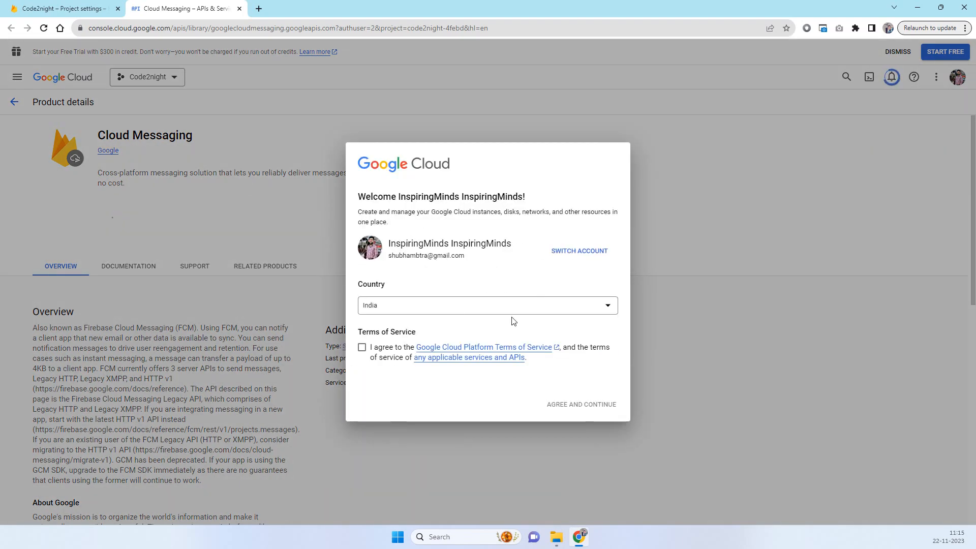
pyautogui.click(362, 348)
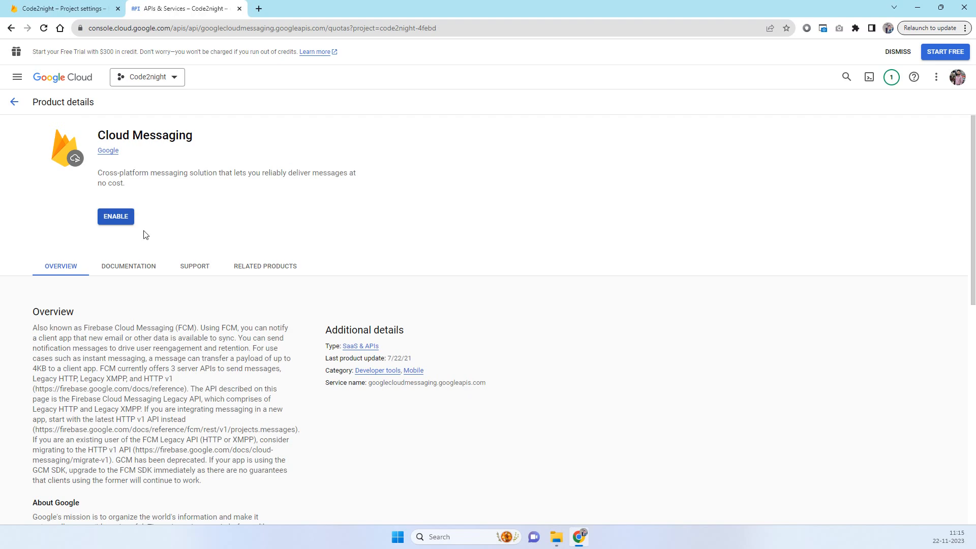
pyautogui.click(115, 215)
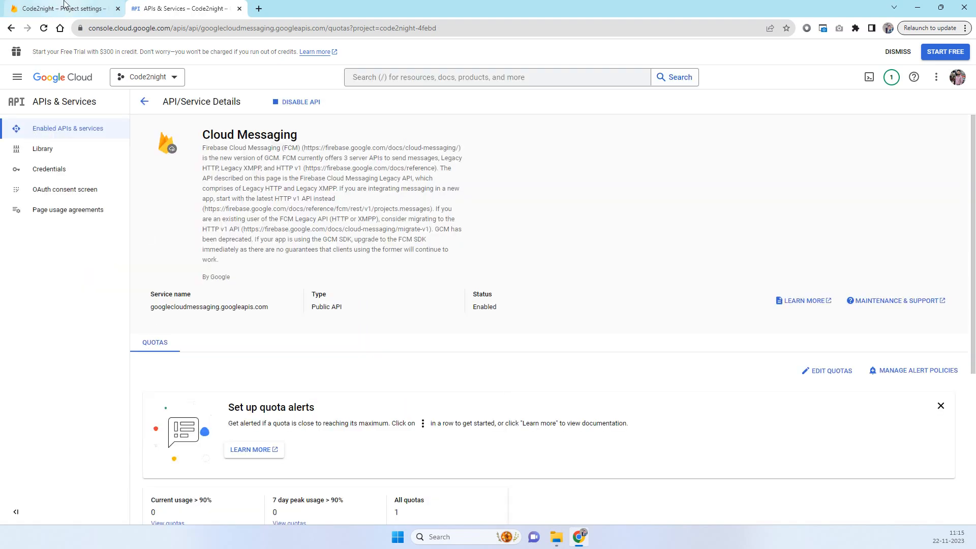
# Copy the legacy server key from Firebase settings and switch to the FCM sender code.
pyautogui.click(59, 8)
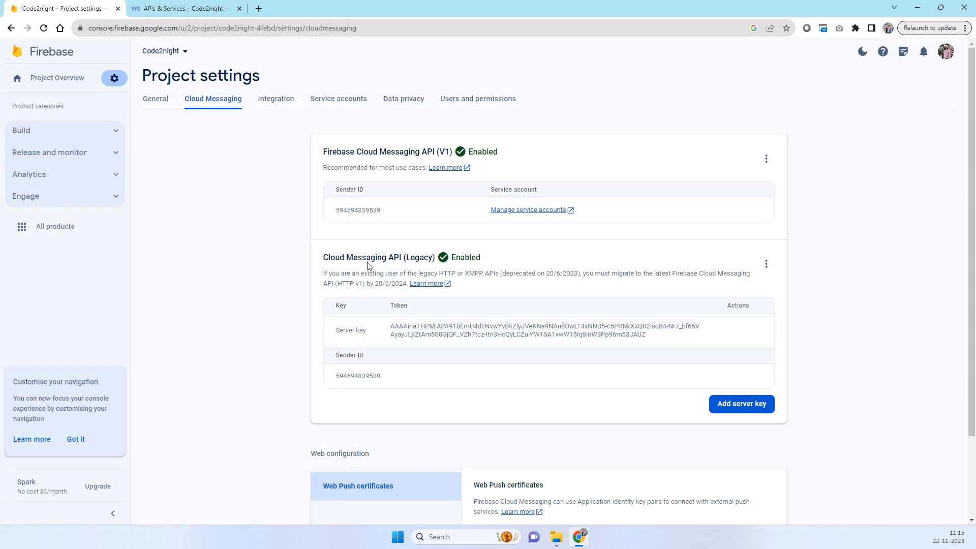
pyautogui.doubleClick(367, 258)
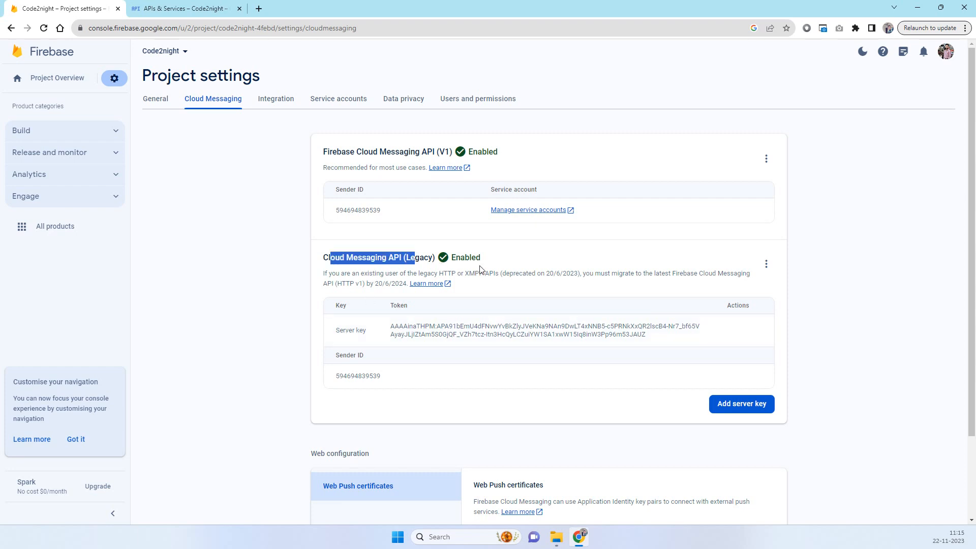
pyautogui.moveTo(554, 329)
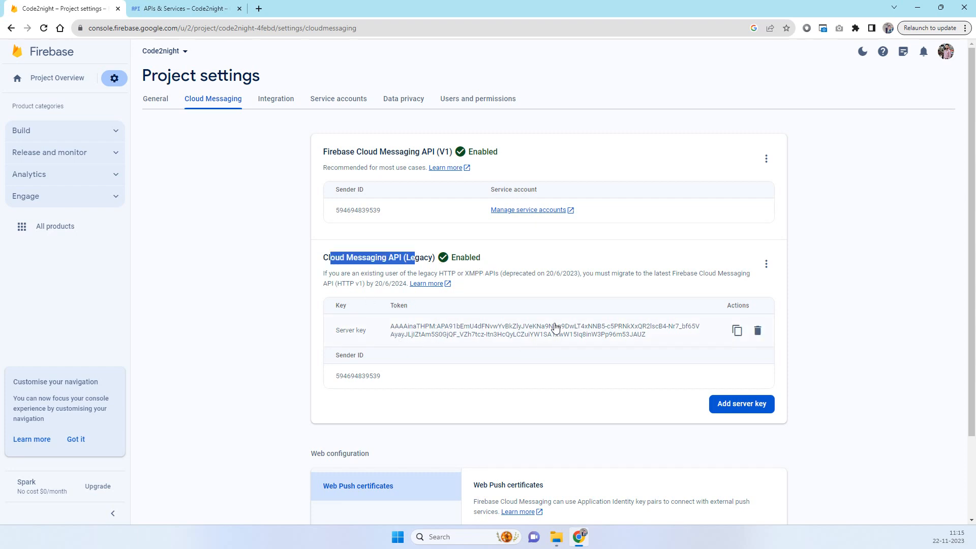
pyautogui.click(737, 330)
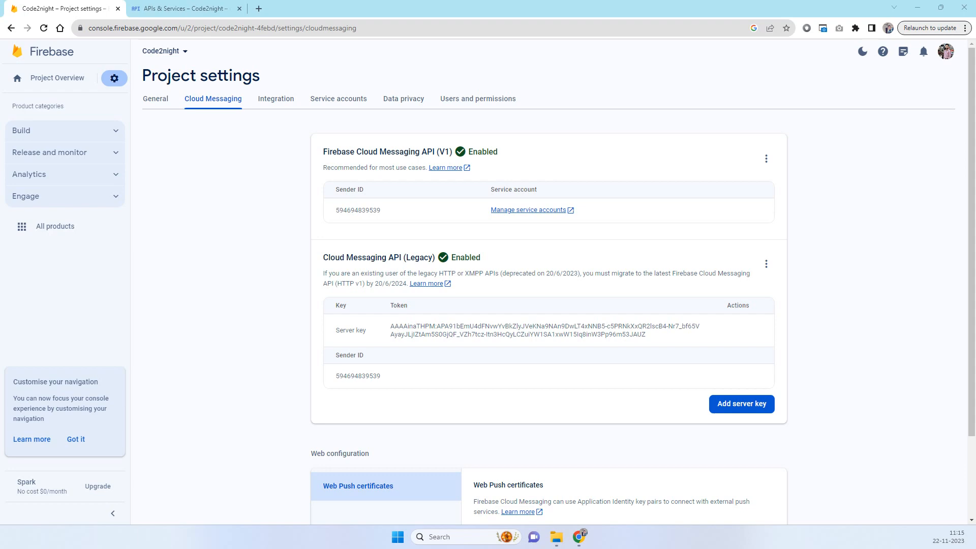
pyautogui.click(589, 537)
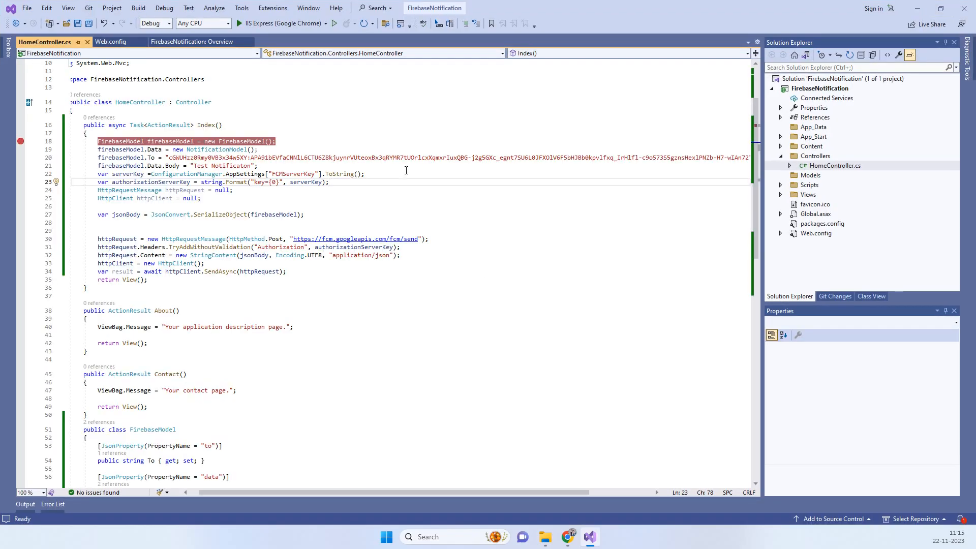
# Review the home controller code and the Web.config settings of the FirebaseNotification app.
pyautogui.scroll(3)
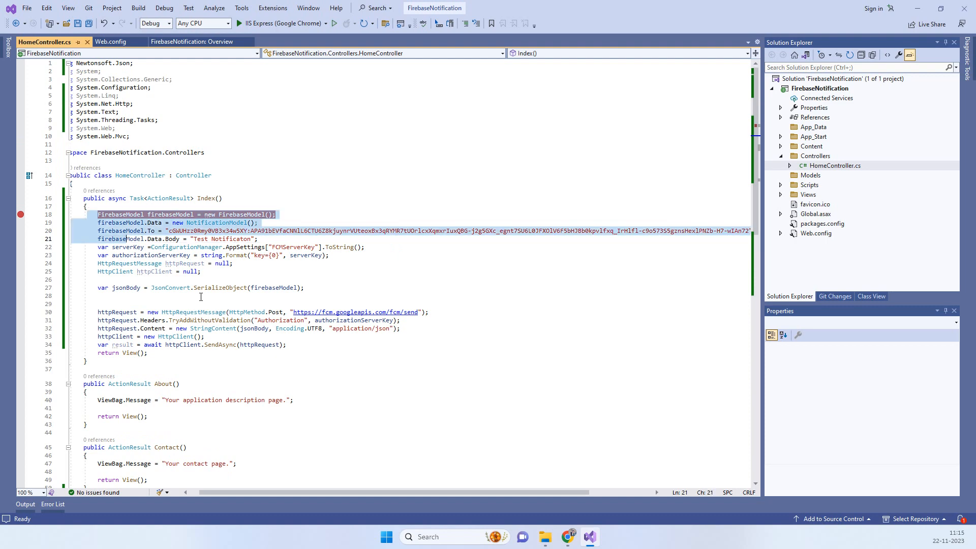
pyautogui.click(428, 312)
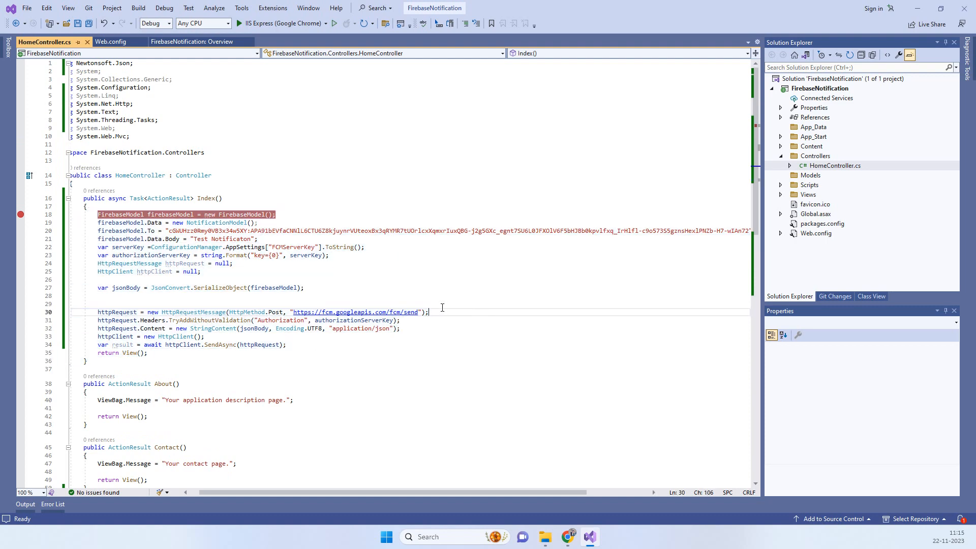
pyautogui.scroll(-3)
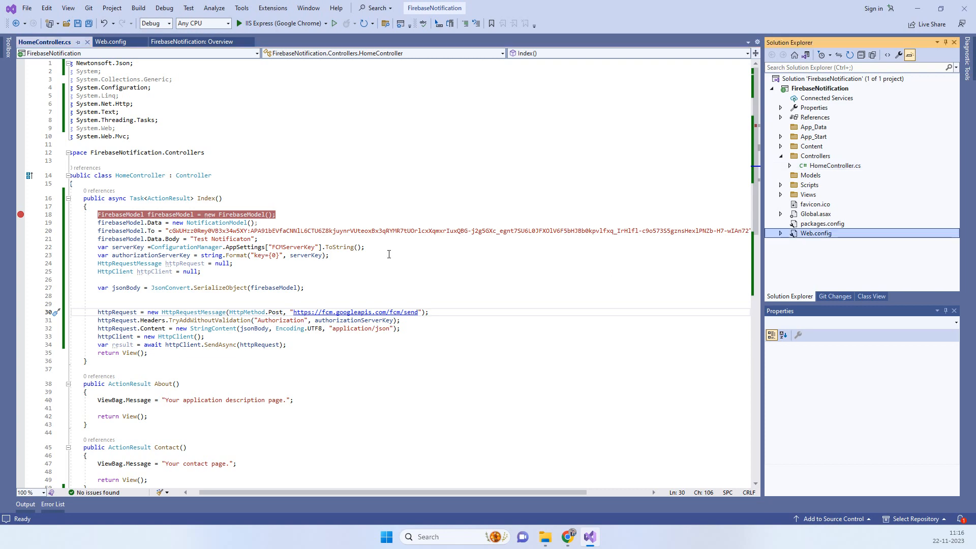
pyautogui.click(111, 42)
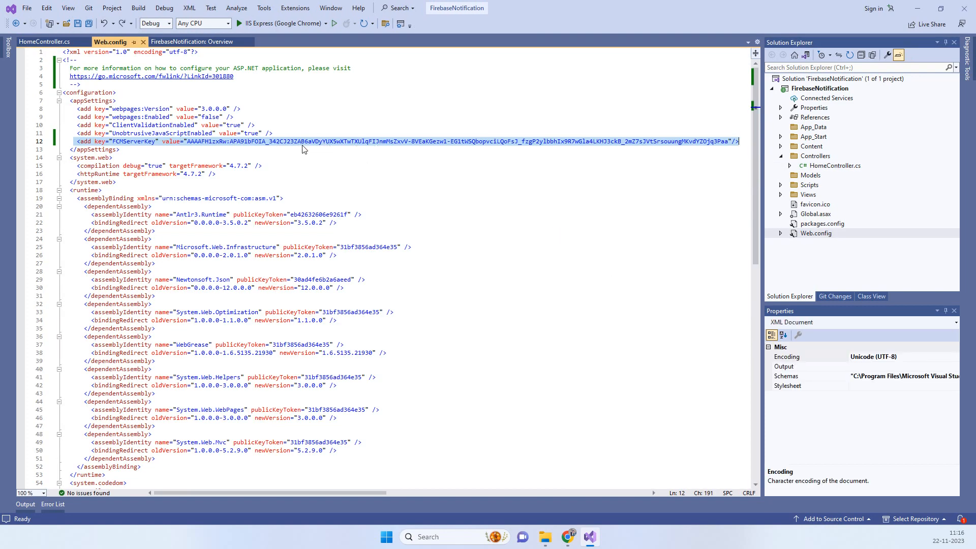
pyautogui.click(43, 40)
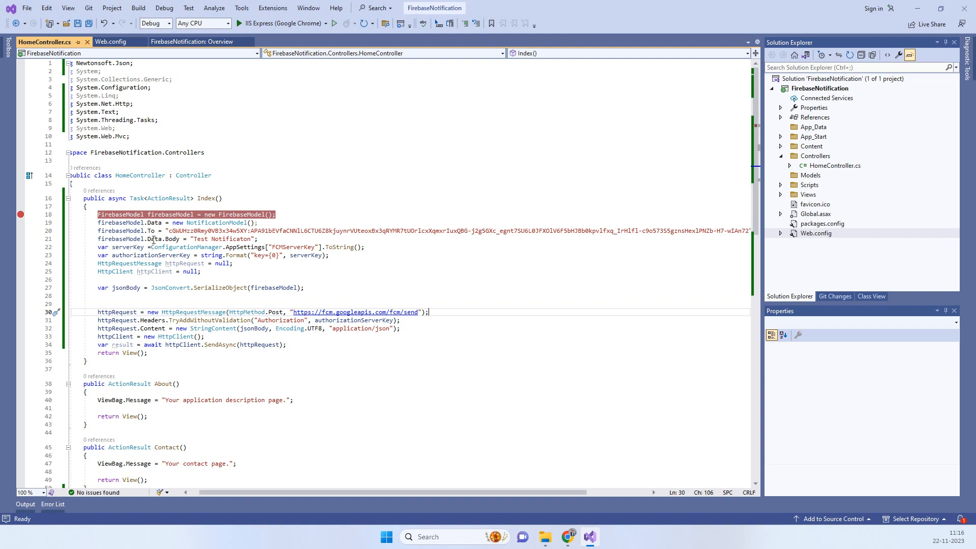
# Locate the serverKey variable and the FCM send URL line, ready to debug the app.
pyautogui.click(127, 231)
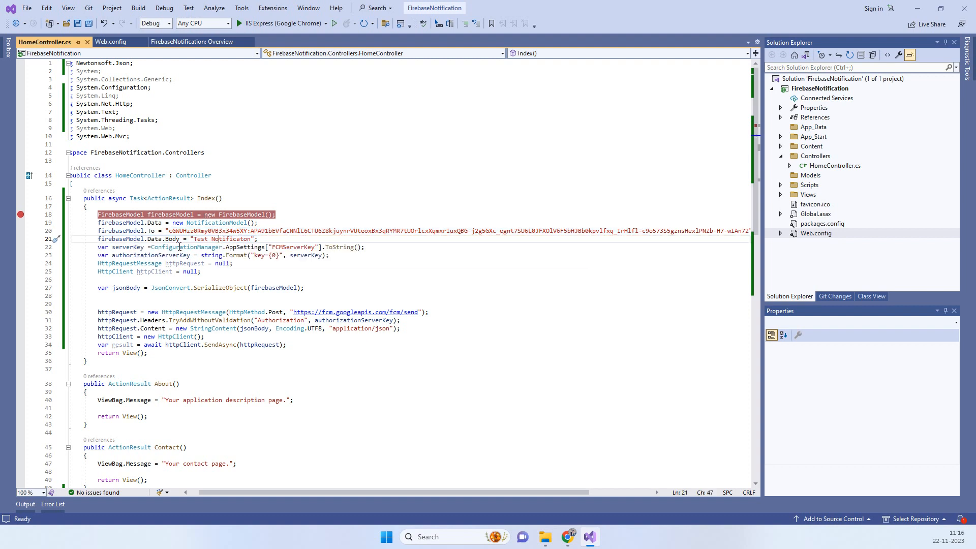
pyautogui.moveTo(240, 239)
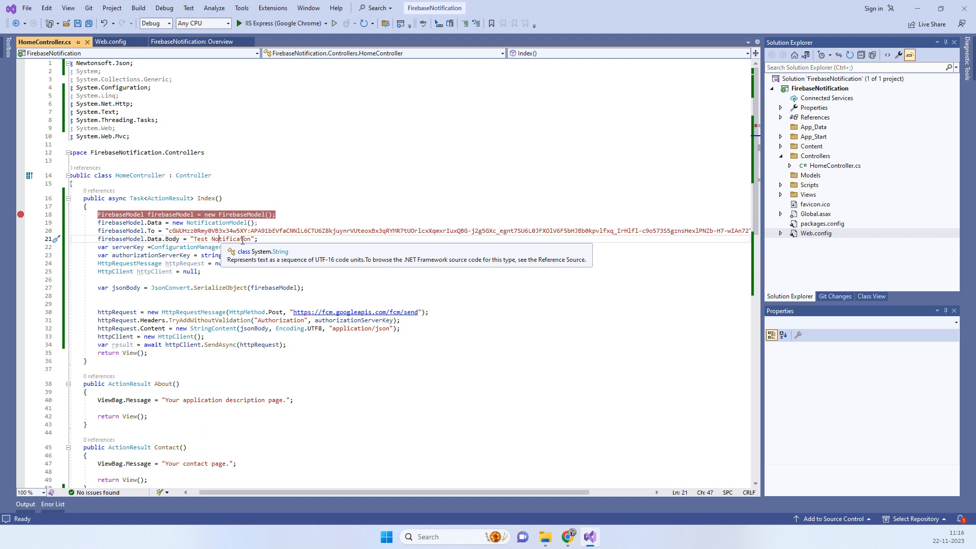
pyautogui.click(366, 263)
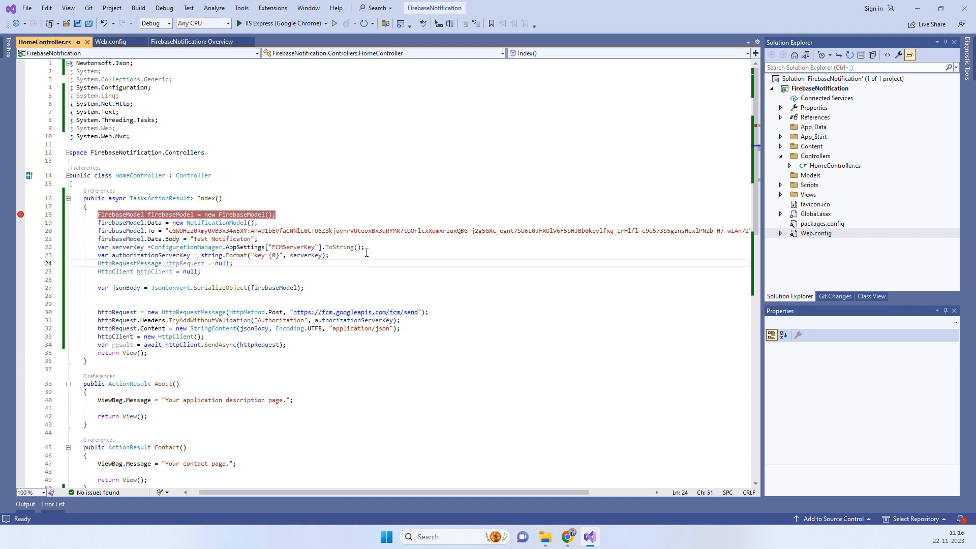
pyautogui.click(146, 247)
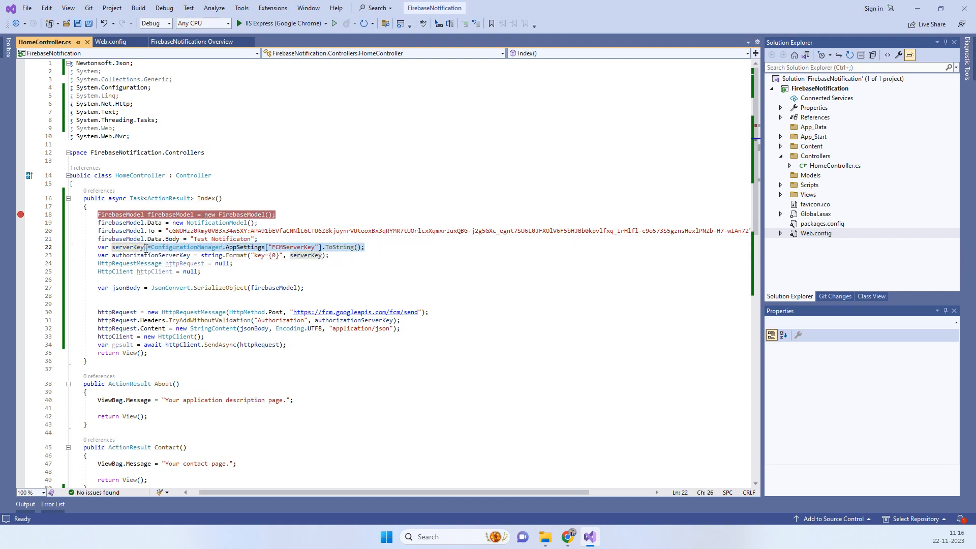
pyautogui.doubleClick(126, 247)
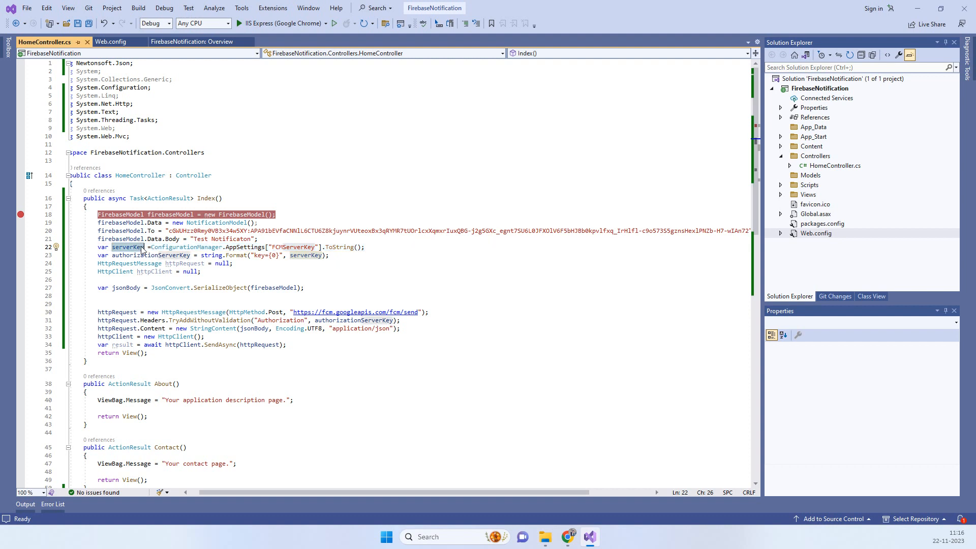
pyautogui.moveTo(352, 328)
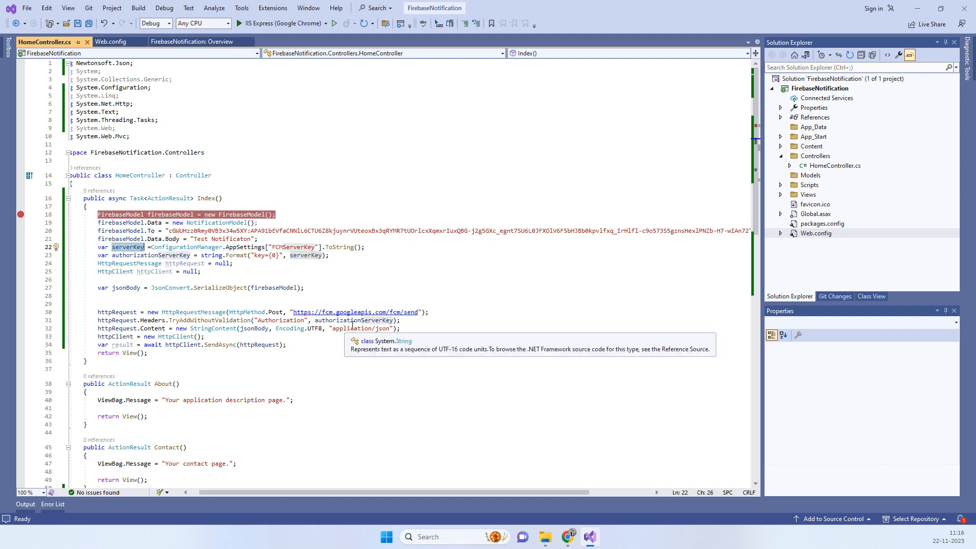
pyautogui.click(100, 304)
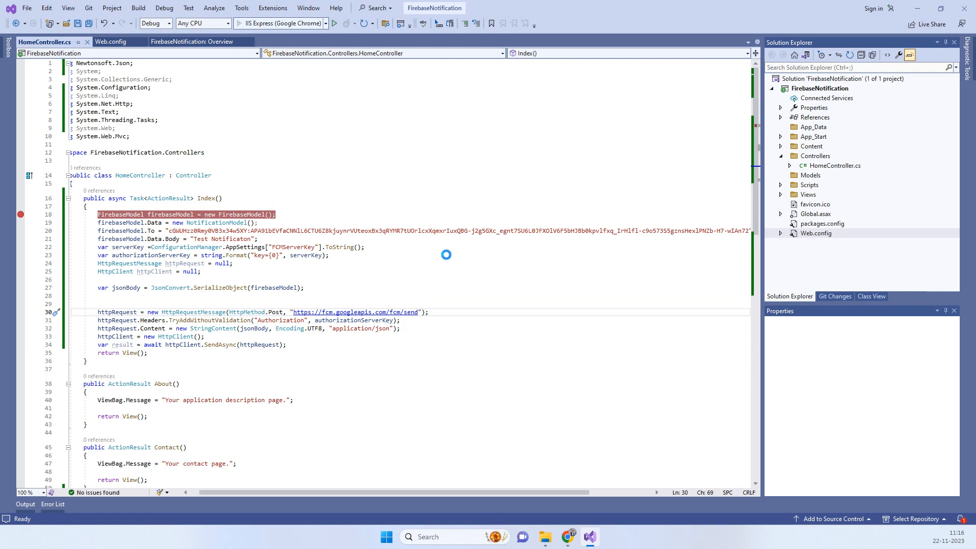
# Step over the Index action from the breakpoint until the FCM request has been sent.
pyautogui.click(335, 23)
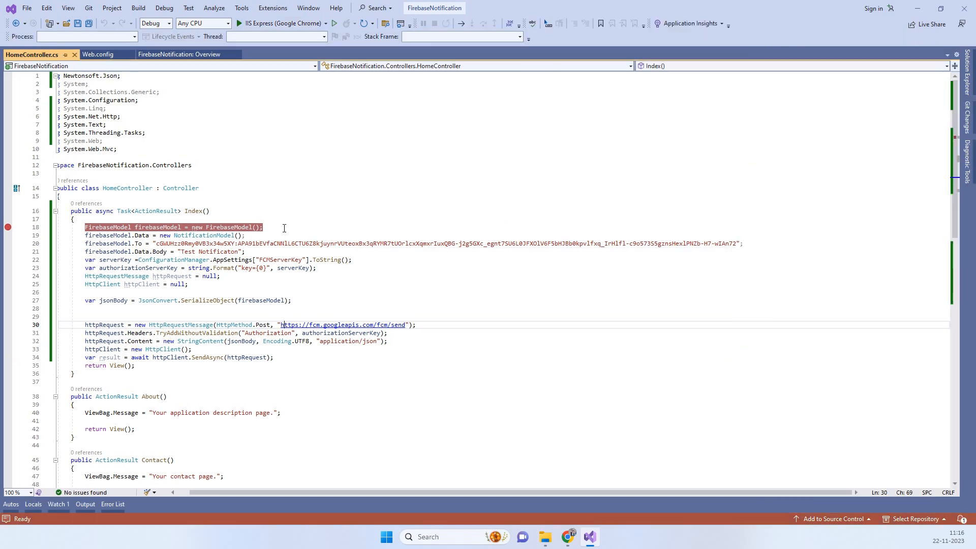
pyautogui.scroll(-3)
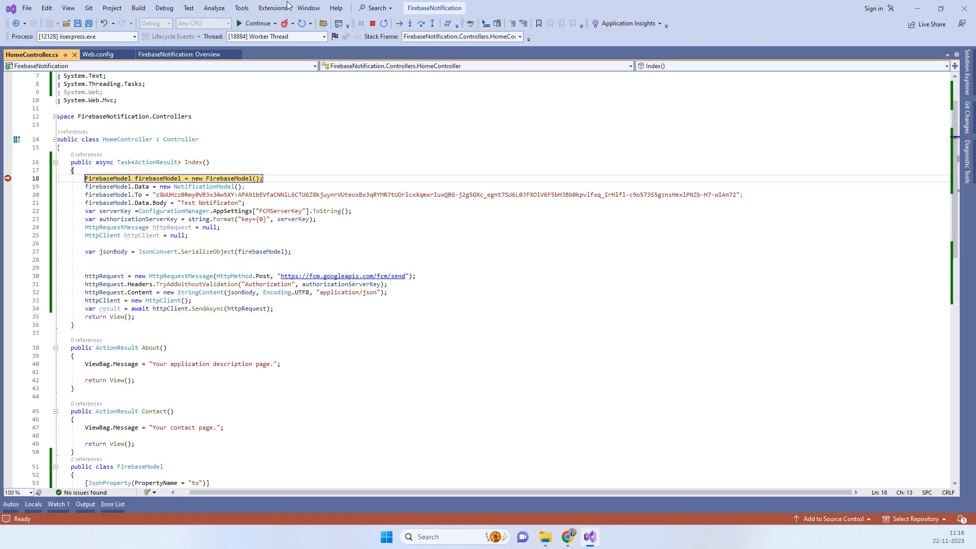
pyautogui.click(421, 24)
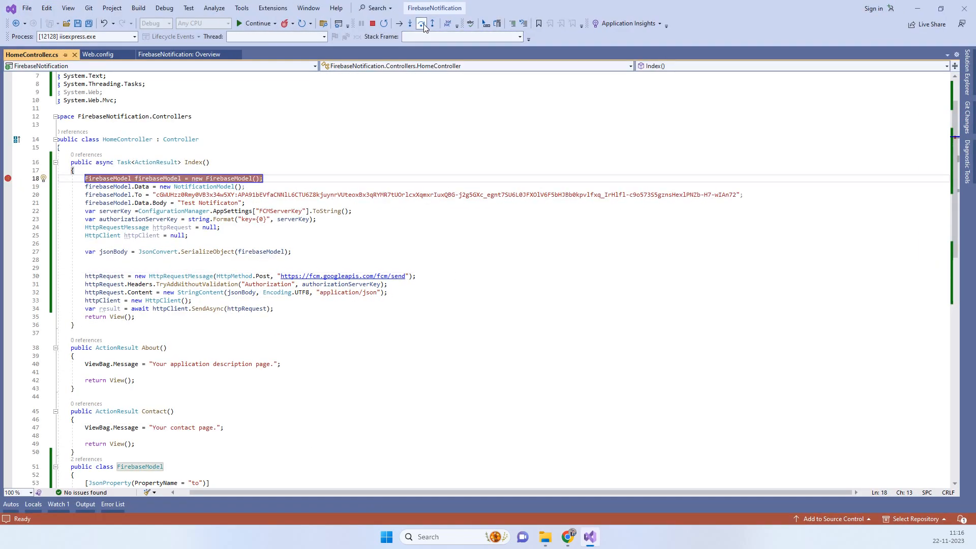
pyautogui.click(409, 23)
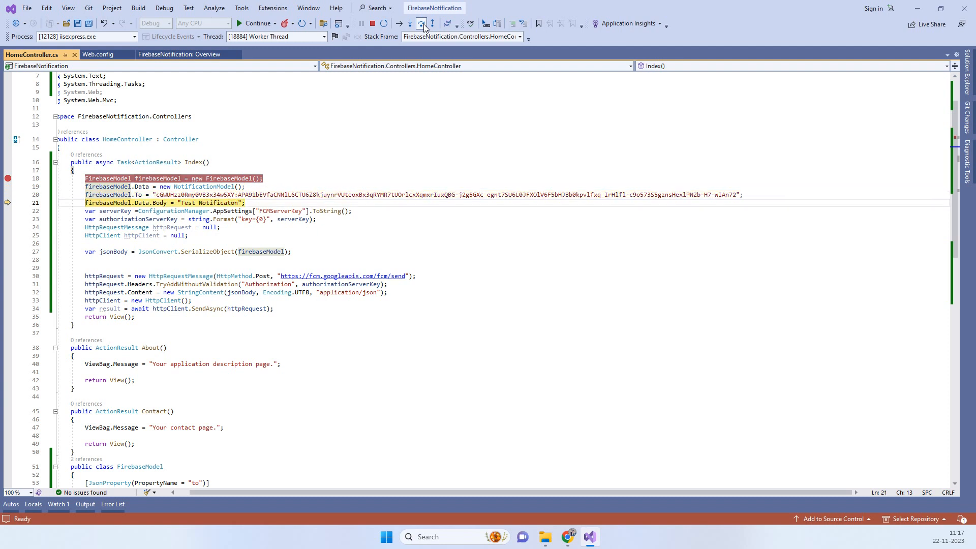
pyautogui.click(423, 28)
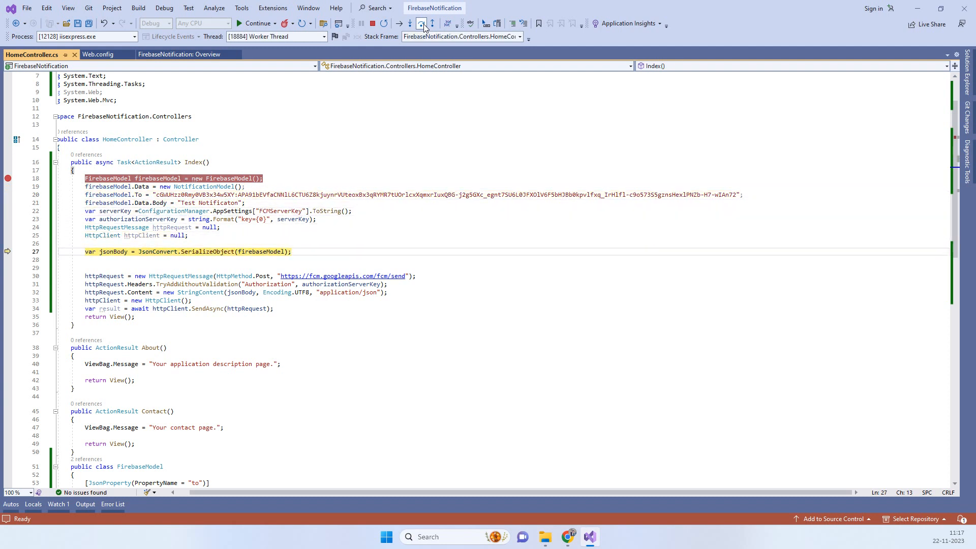
pyautogui.click(421, 23)
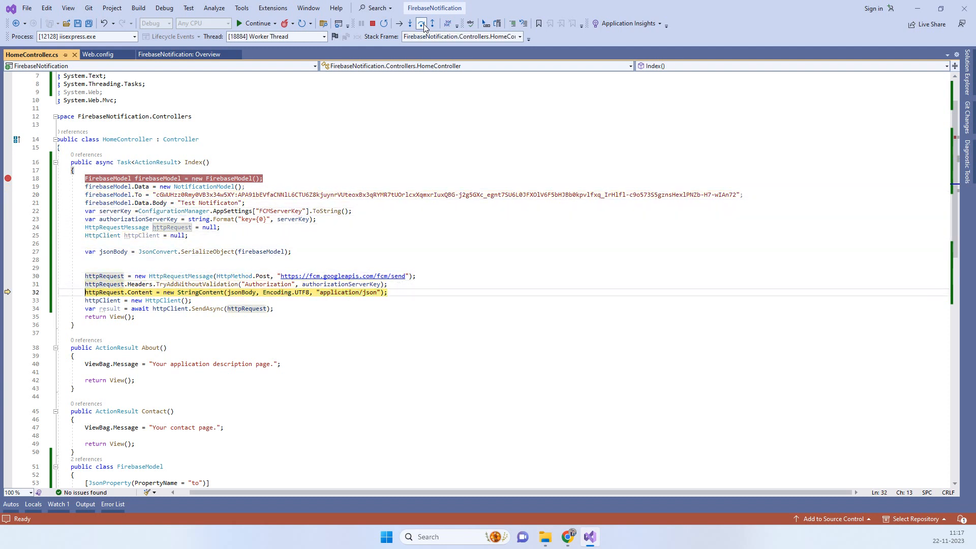
pyautogui.click(422, 23)
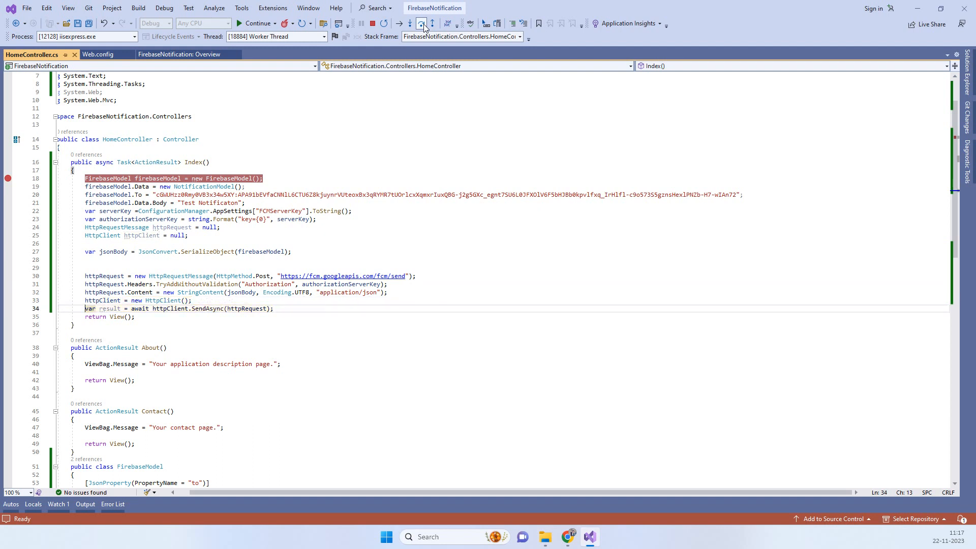
pyautogui.click(421, 24)
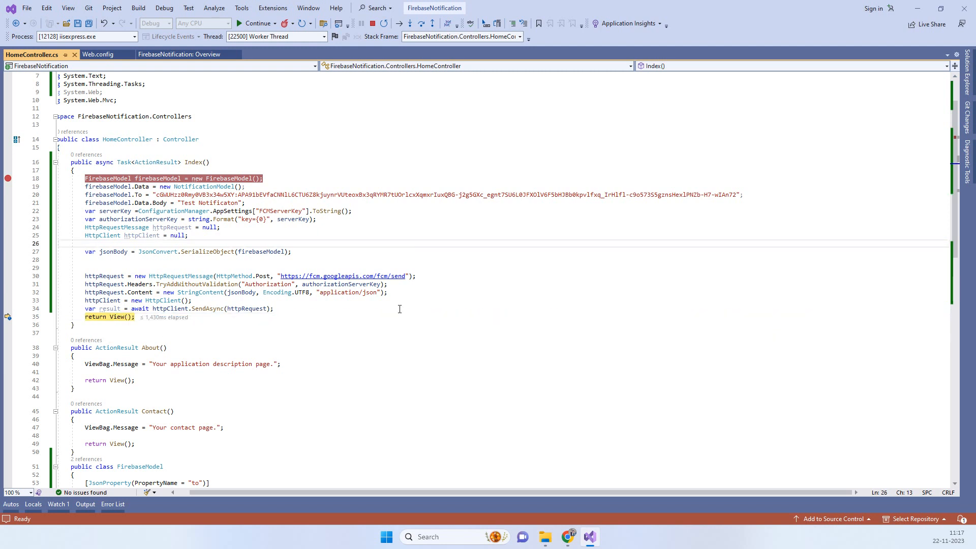
pyautogui.moveTo(418, 304)
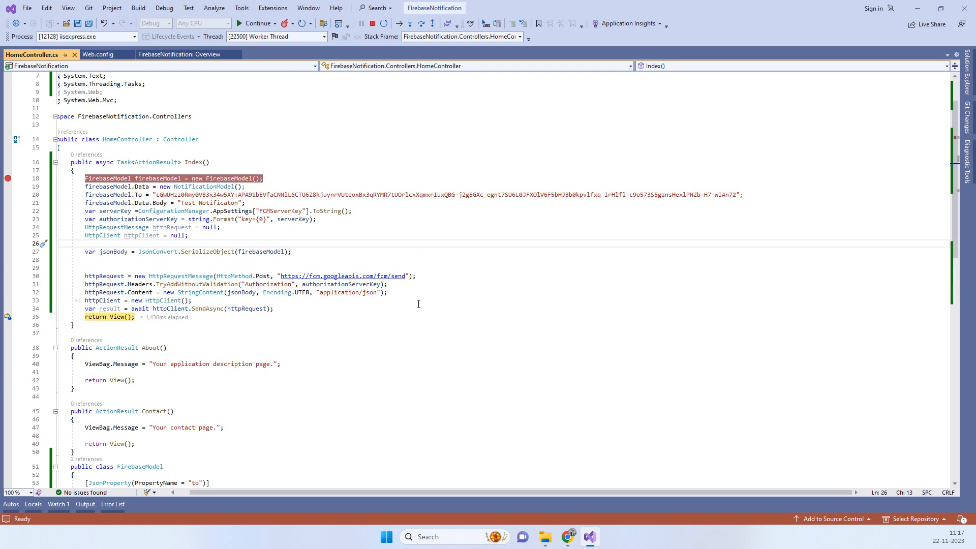
pyautogui.moveTo(412, 269)
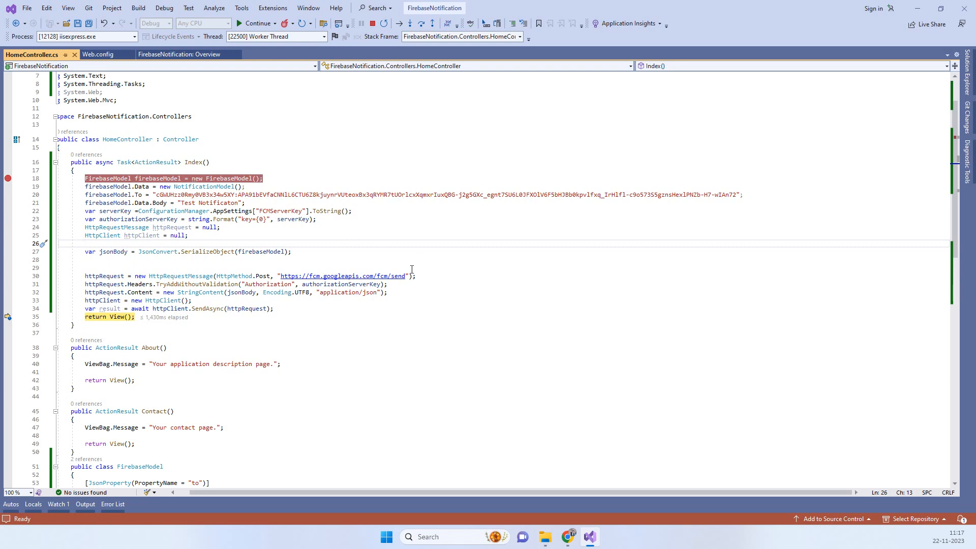
# Bring up Web.config to view the configured server key.
pyautogui.click(95, 54)
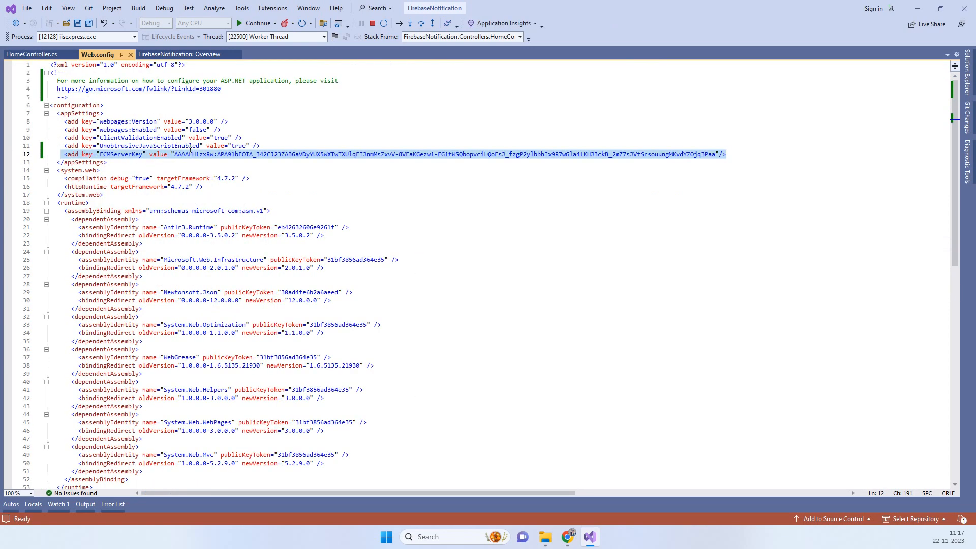
# Review the FCMServerKey in Web.config and the token in HomeController.cs, then start a new Chrome tab.
pyautogui.click(540, 354)
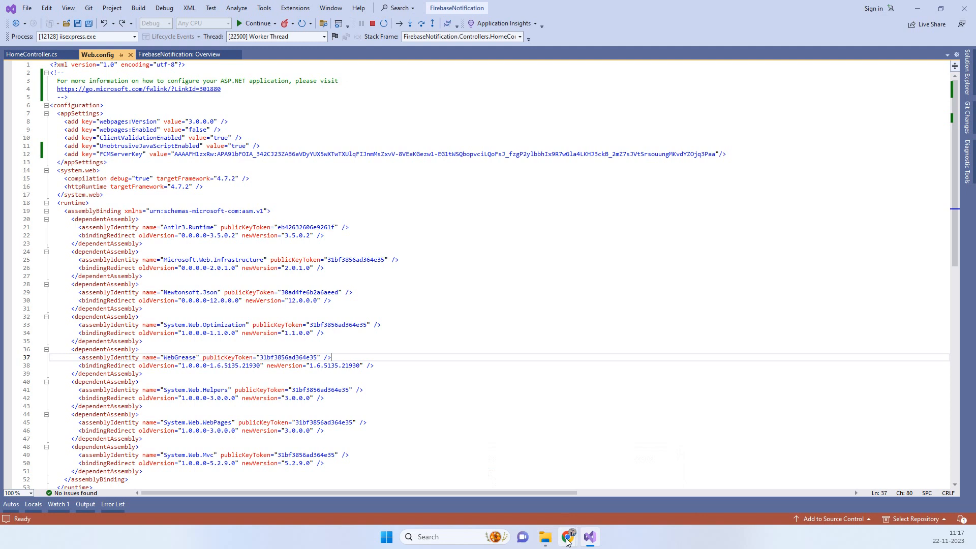
pyautogui.moveTo(567, 537)
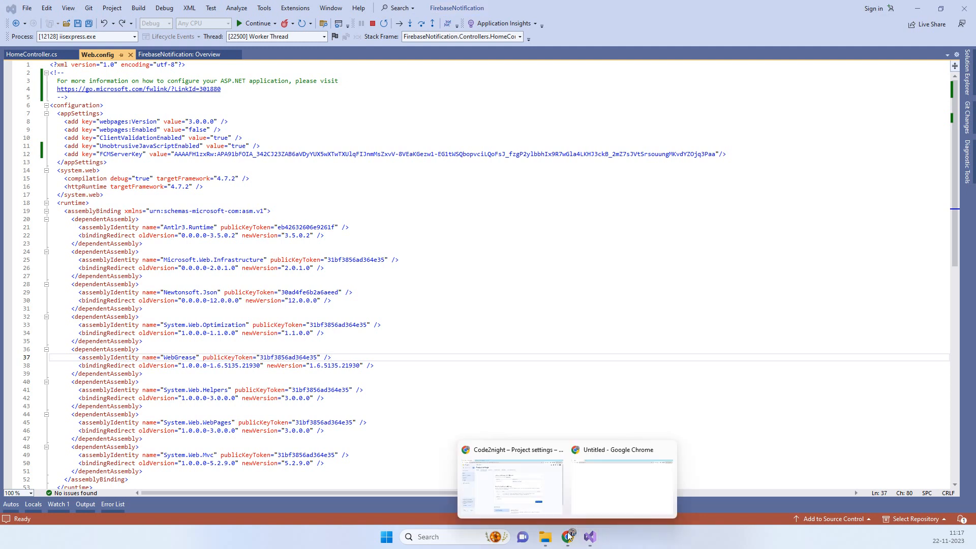
pyautogui.moveTo(511, 449)
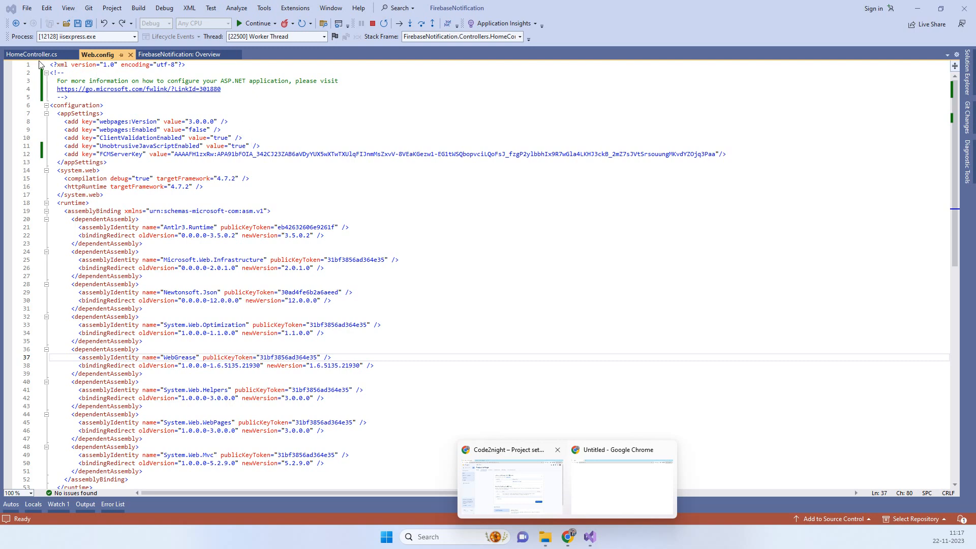
pyautogui.click(32, 54)
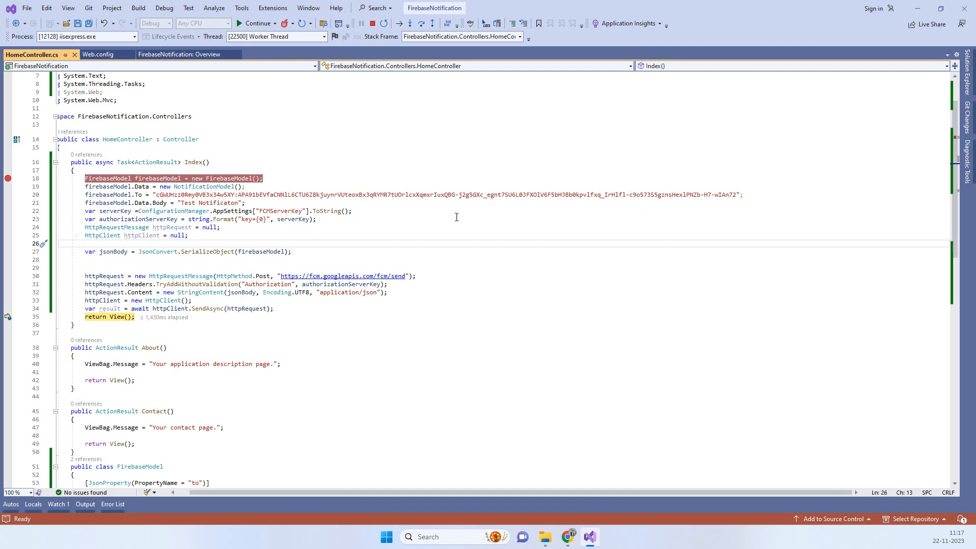
pyautogui.moveTo(415, 255)
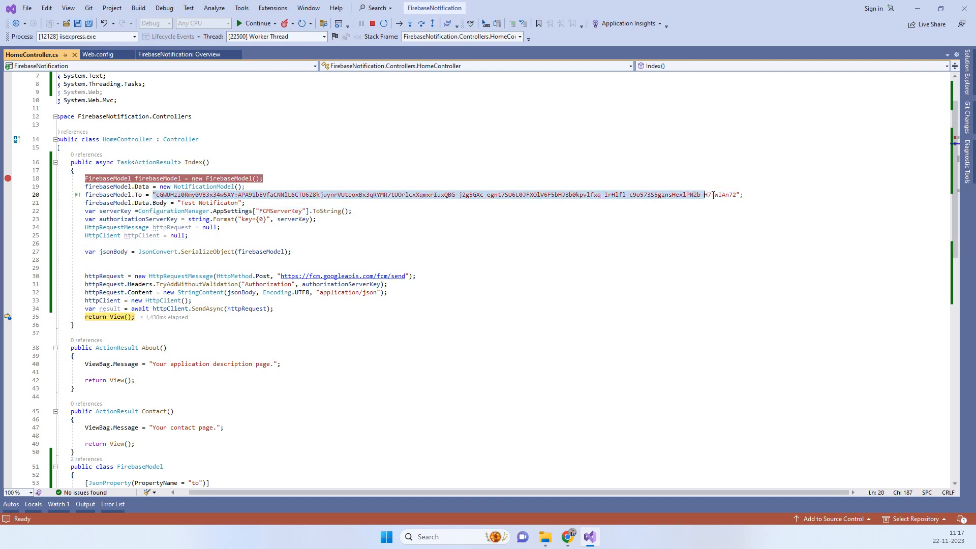
pyautogui.moveTo(568, 537)
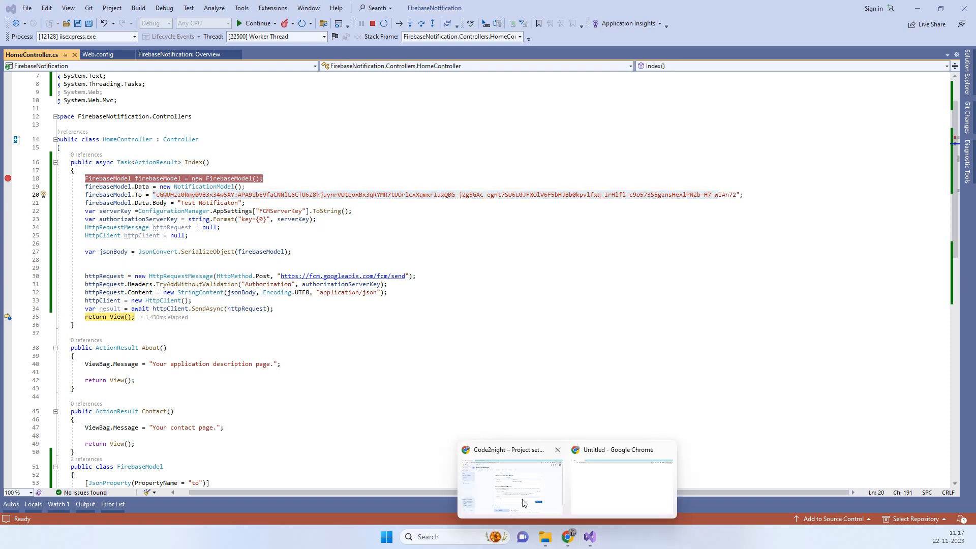
pyautogui.click(510, 486)
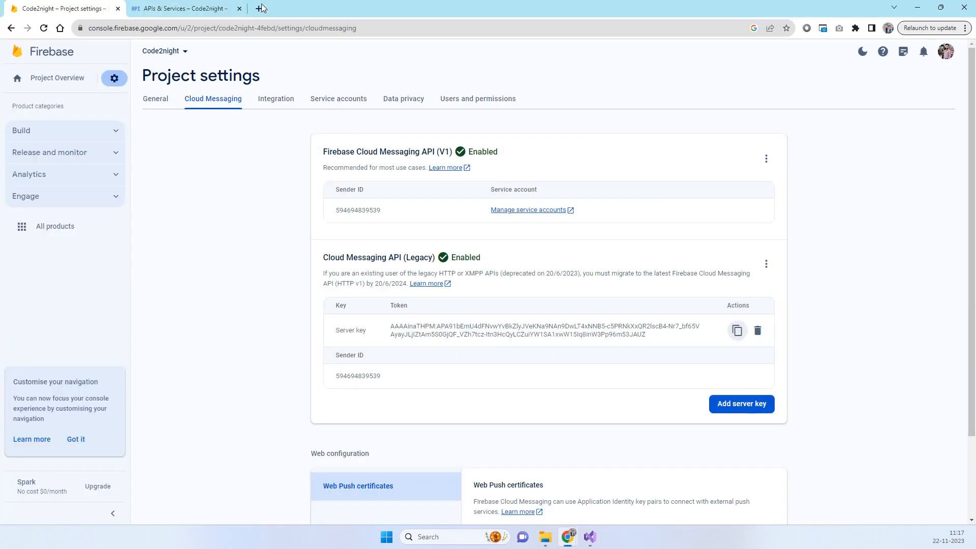
pyautogui.click(261, 8)
pyautogui.write('code2night.com')
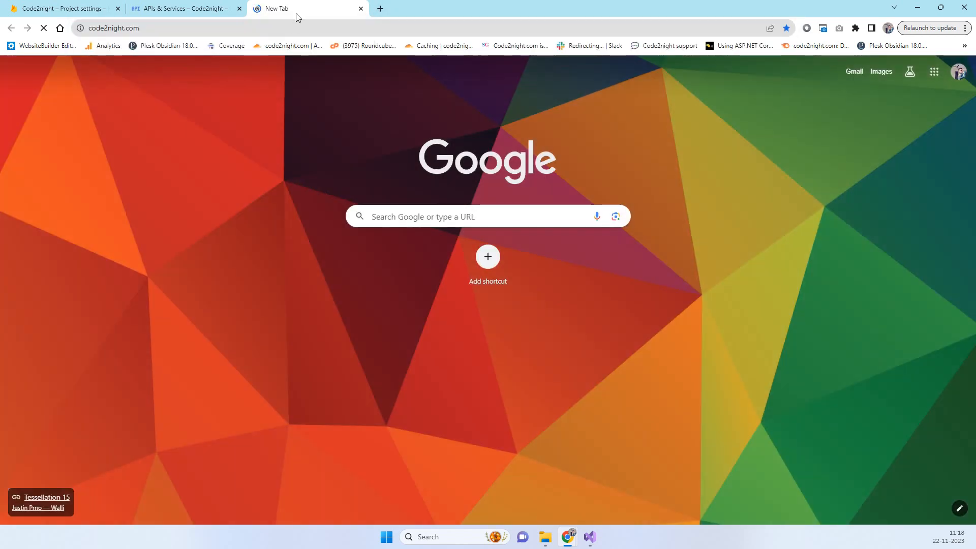
pyautogui.moveTo(299, 144)
pyautogui.write('fcm')
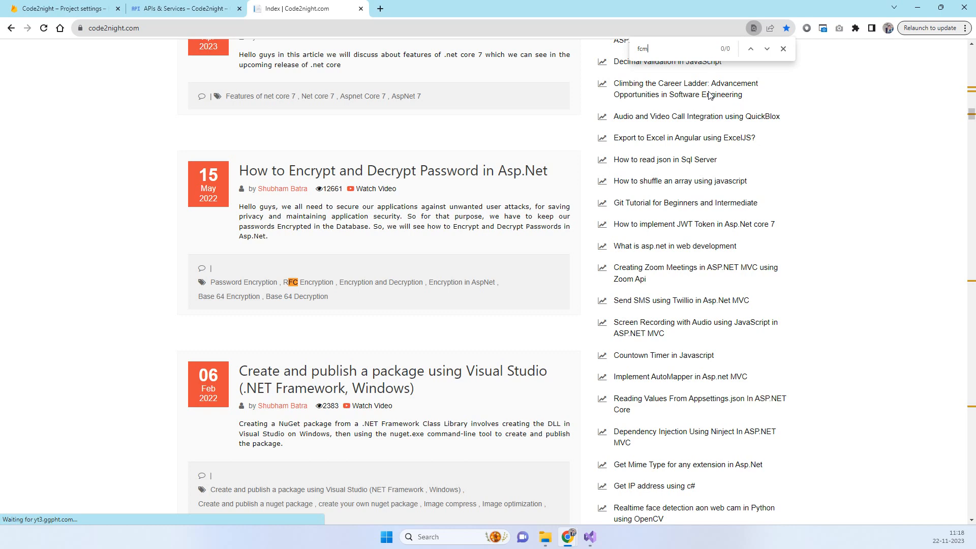
# Search 'fcm', read the Sending FCM Mobile Notification in Asp.net article's sender code, then go back to the Index.
pyautogui.click(751, 49)
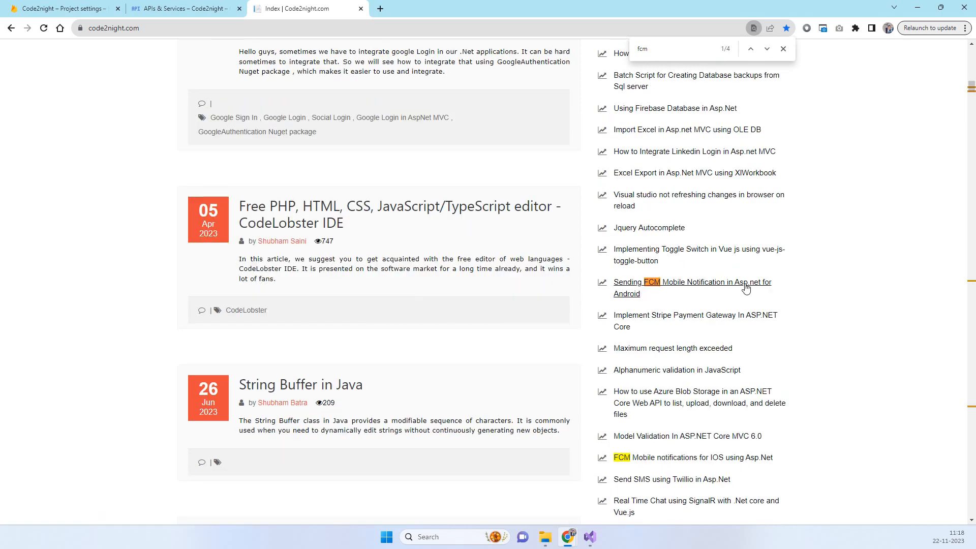
pyautogui.click(693, 288)
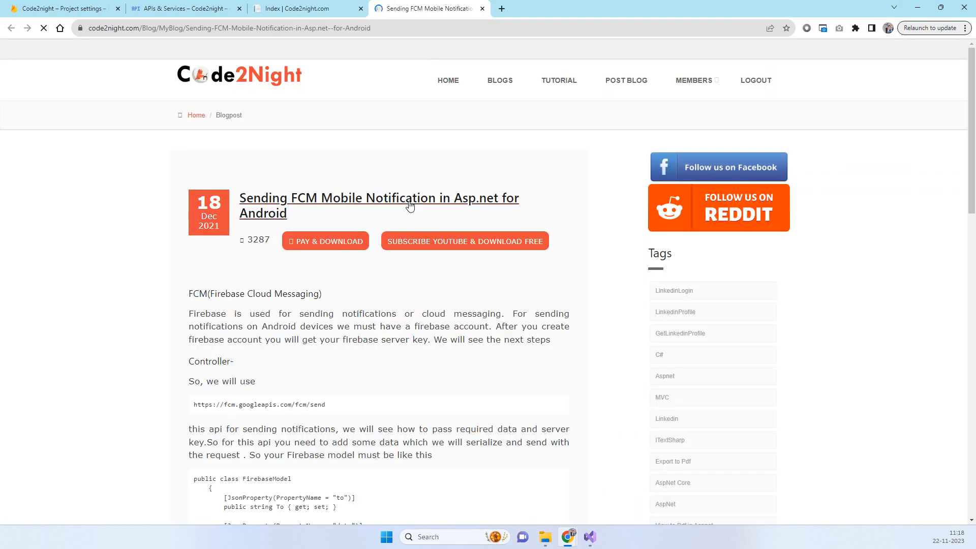
pyautogui.scroll(-3)
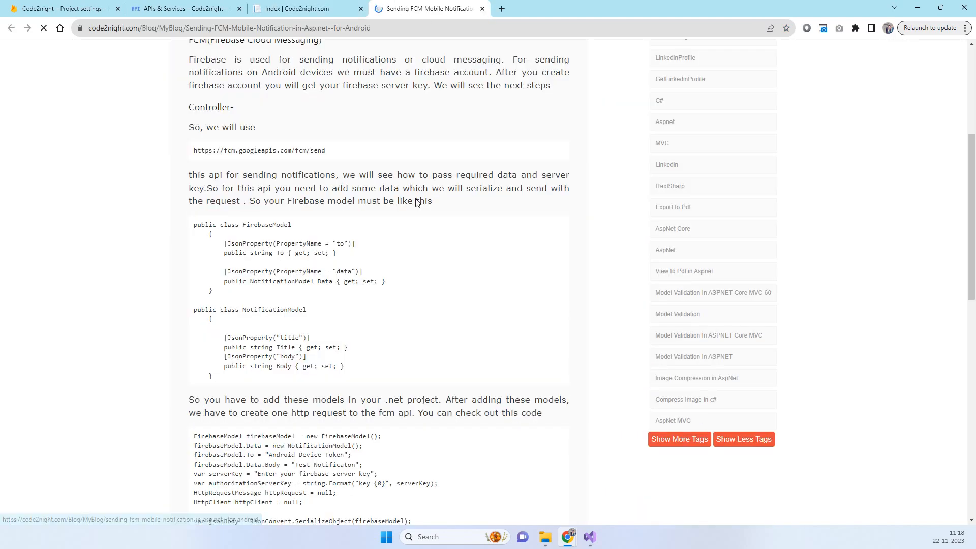
pyautogui.scroll(-3)
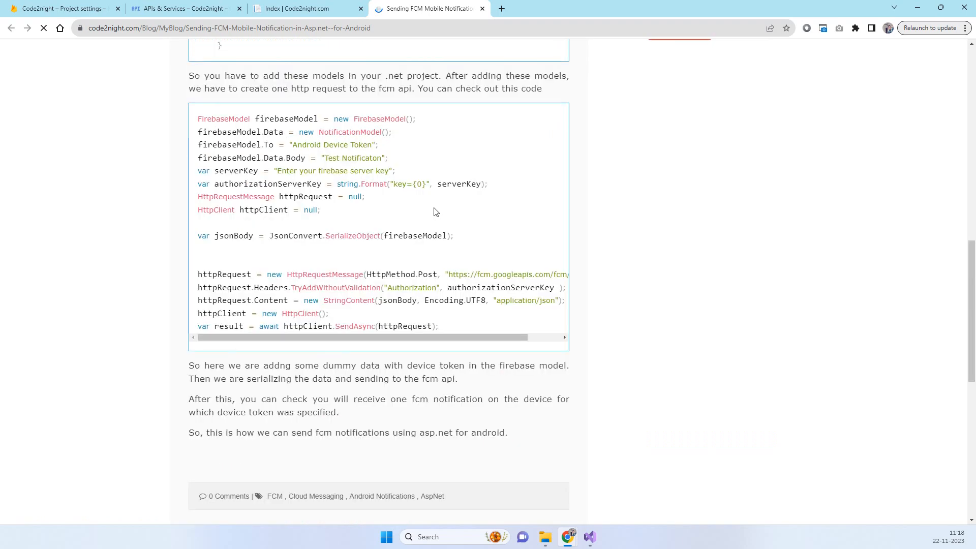
pyautogui.scroll(3)
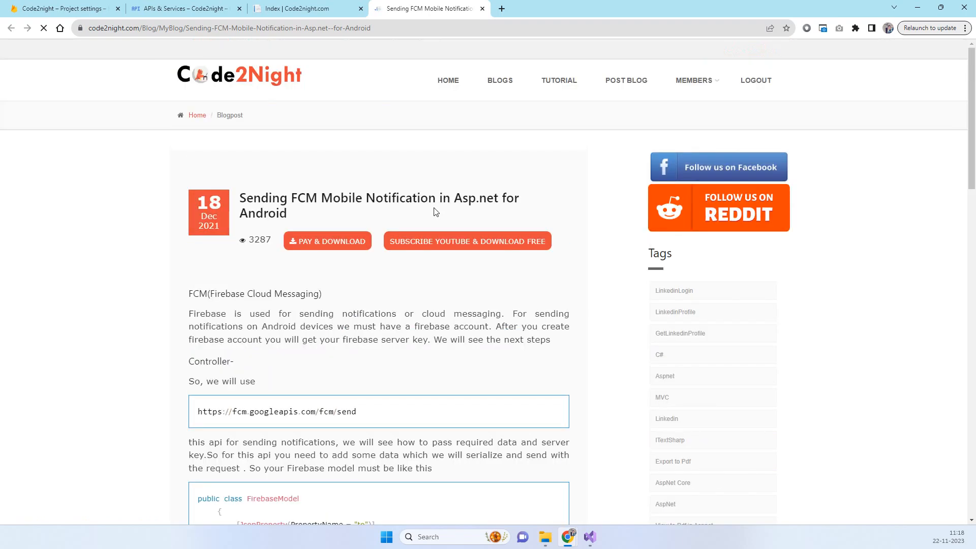
pyautogui.click(305, 8)
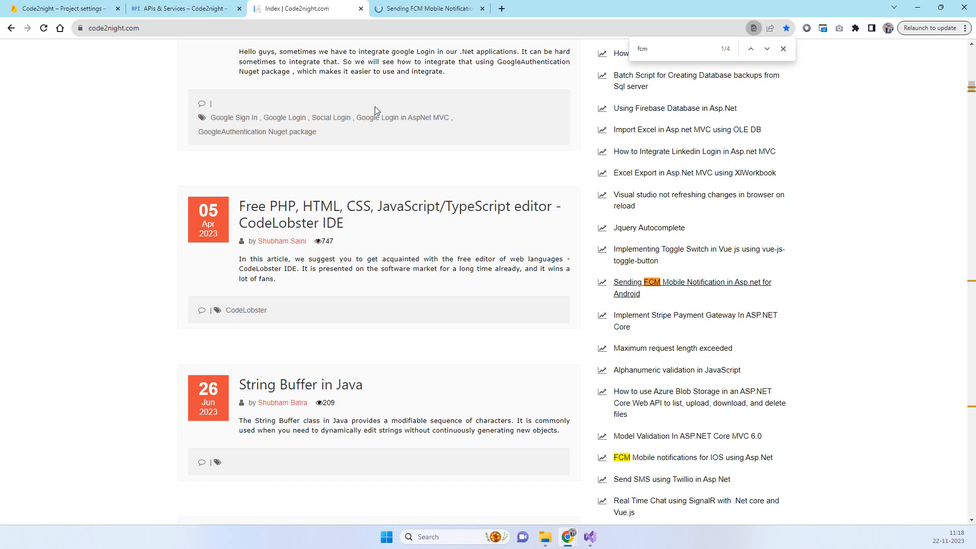